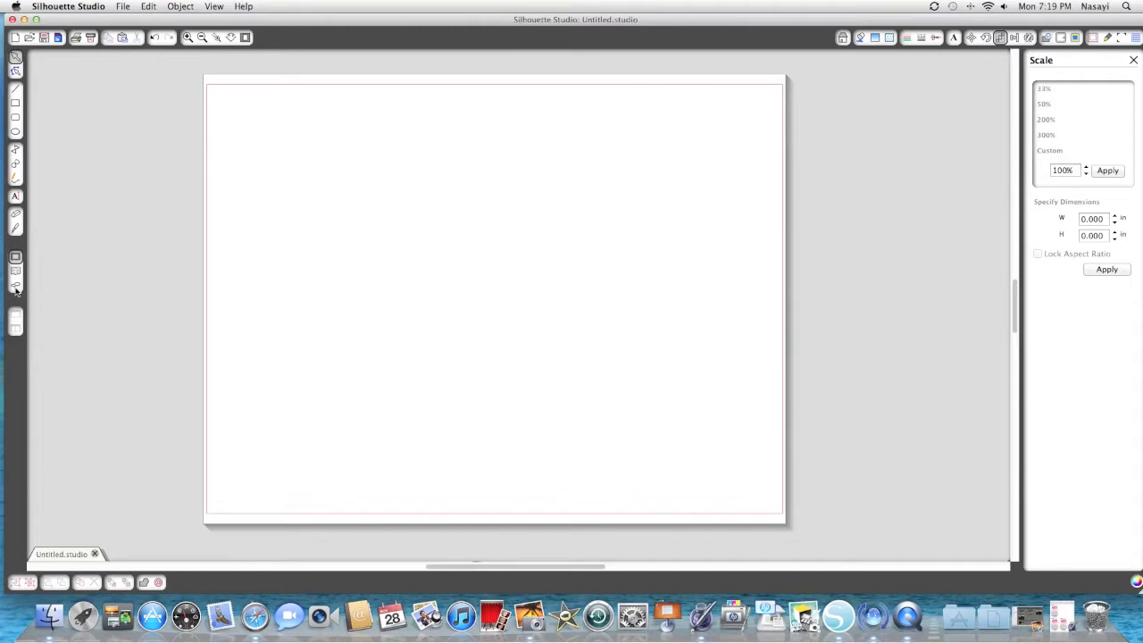
Add the 'card - merry christmas' design from the Library's Recent Downloads onto the page.
{"action": "left_click", "coordinate": [15, 271]}
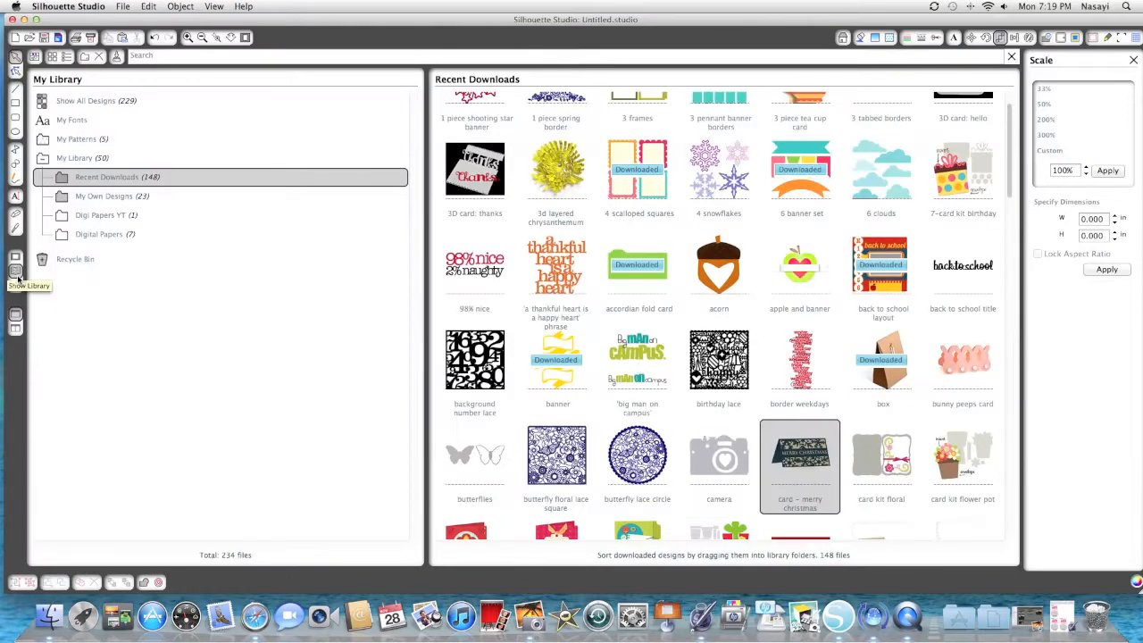
{"action": "scroll", "scroll_direction": "down", "scroll_amount": 3}
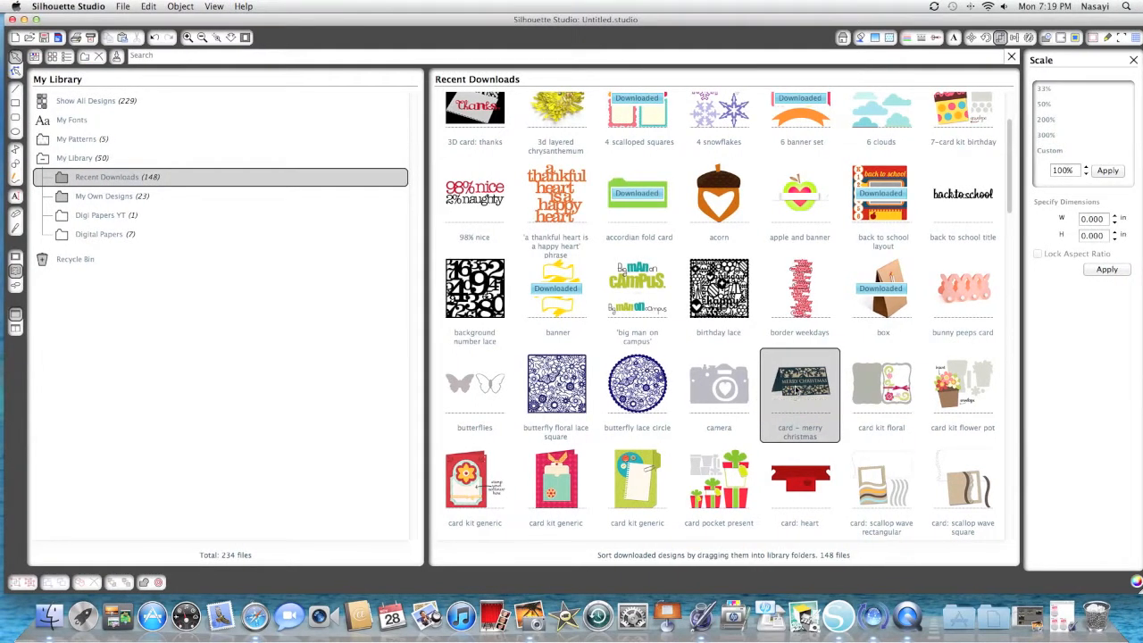
{"action": "double_click", "coordinate": [800, 384]}
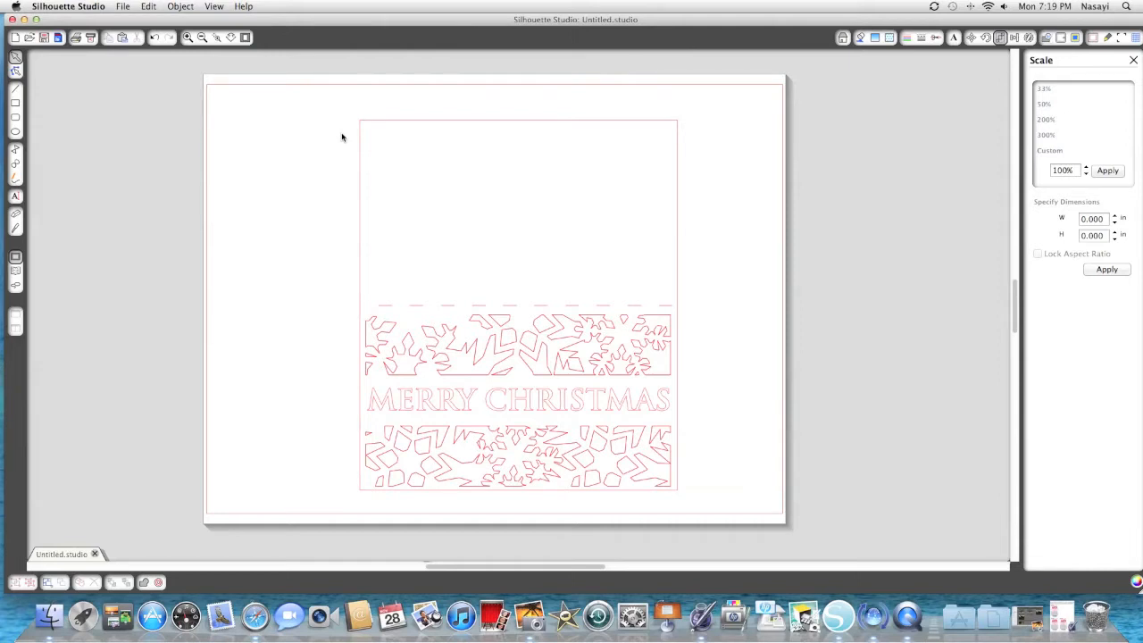
{"action": "mouse_move", "coordinate": [335, 137]}
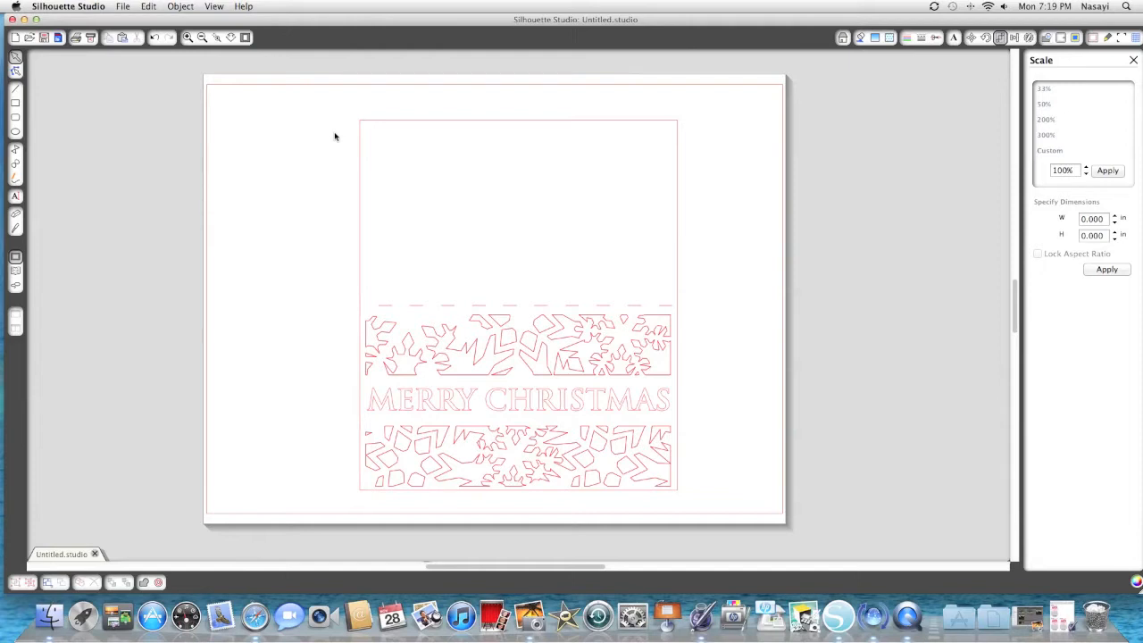
{"action": "mouse_move", "coordinate": [334, 114]}
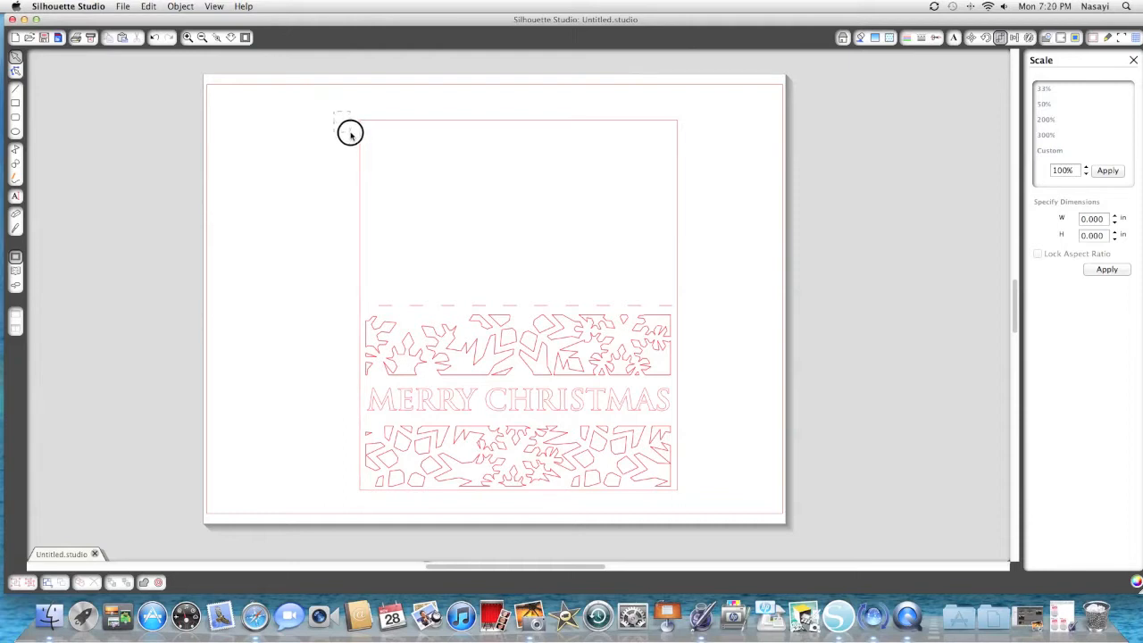
Box-select the entire 6.000 × 6.995 in Merry Christmas card design.
{"action": "left_click_drag", "start_coordinate": [350, 133], "coordinate": [699, 489]}
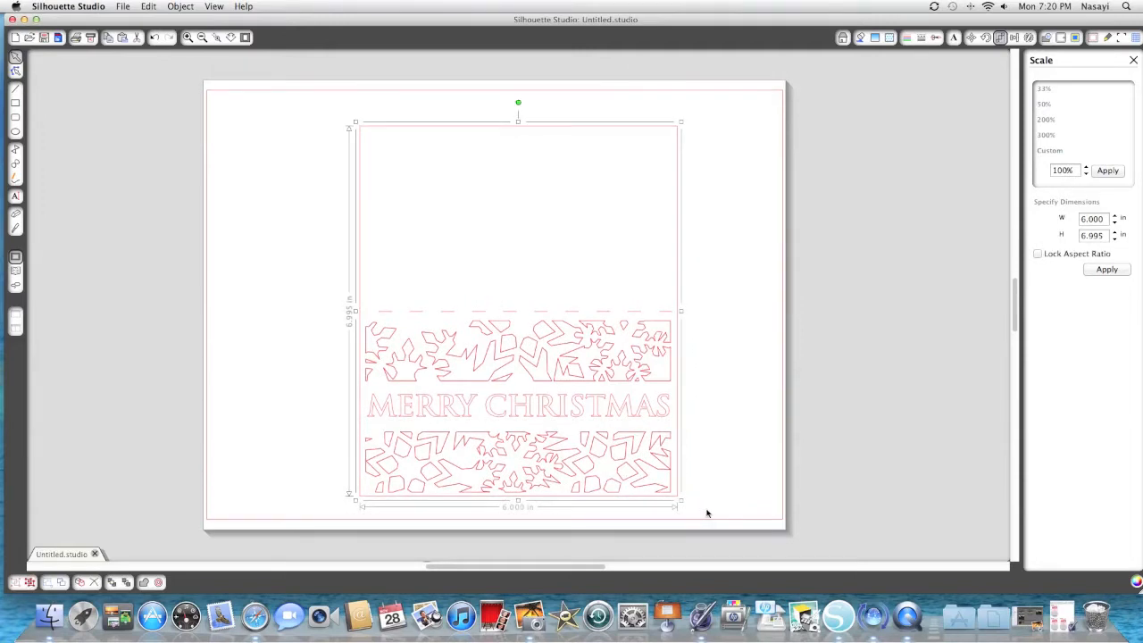
{"action": "mouse_move", "coordinate": [416, 400]}
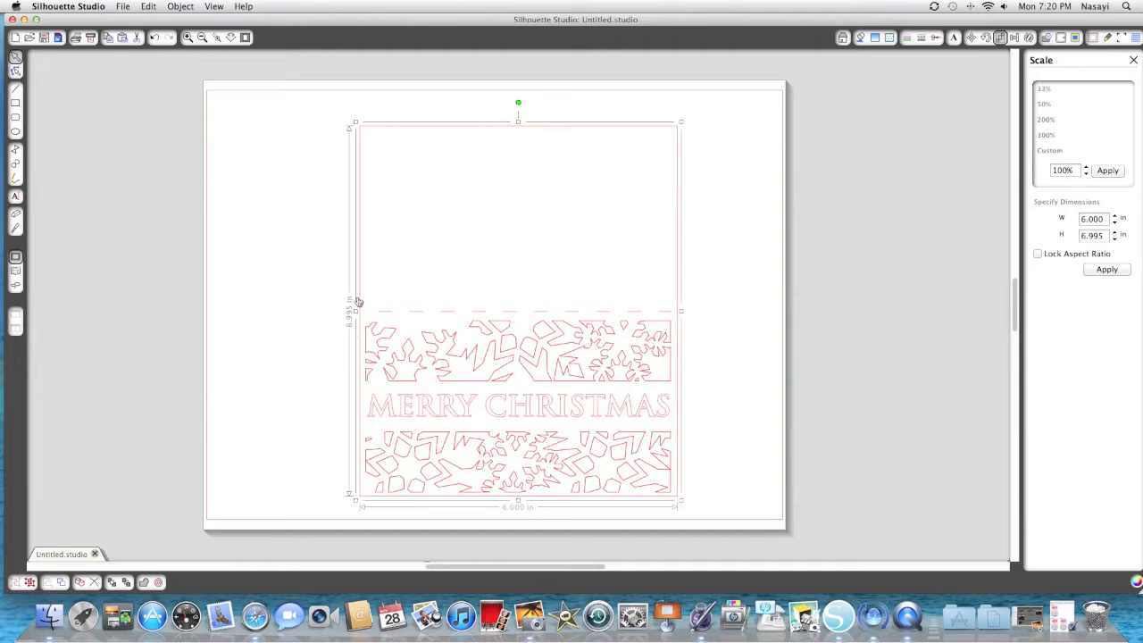
{"action": "mouse_move", "coordinate": [355, 328]}
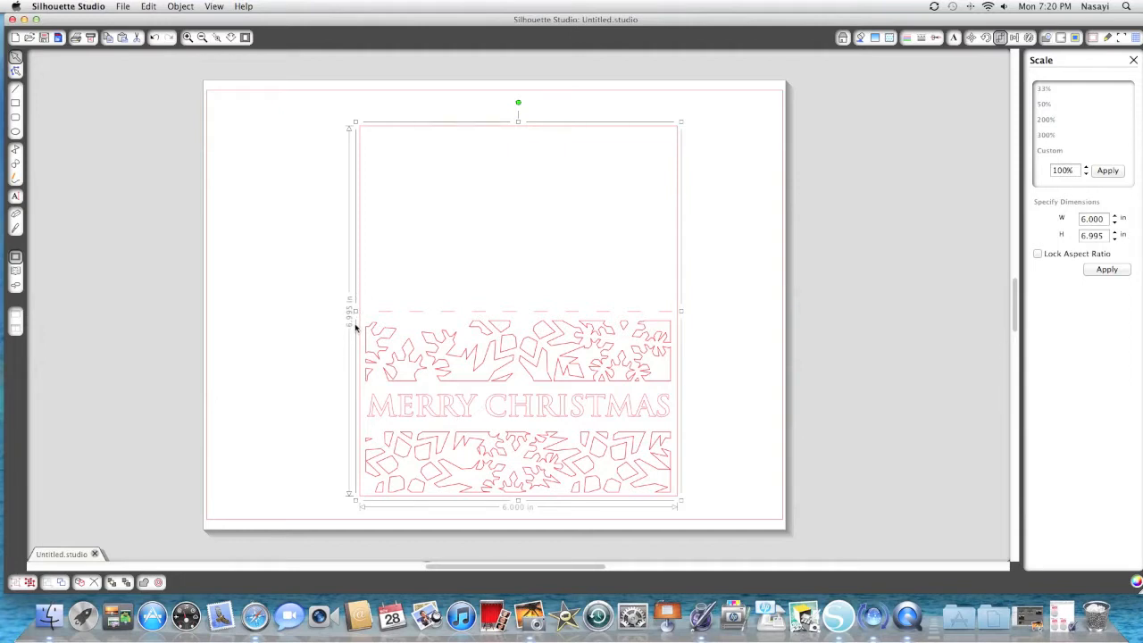
{"action": "mouse_move", "coordinate": [361, 346]}
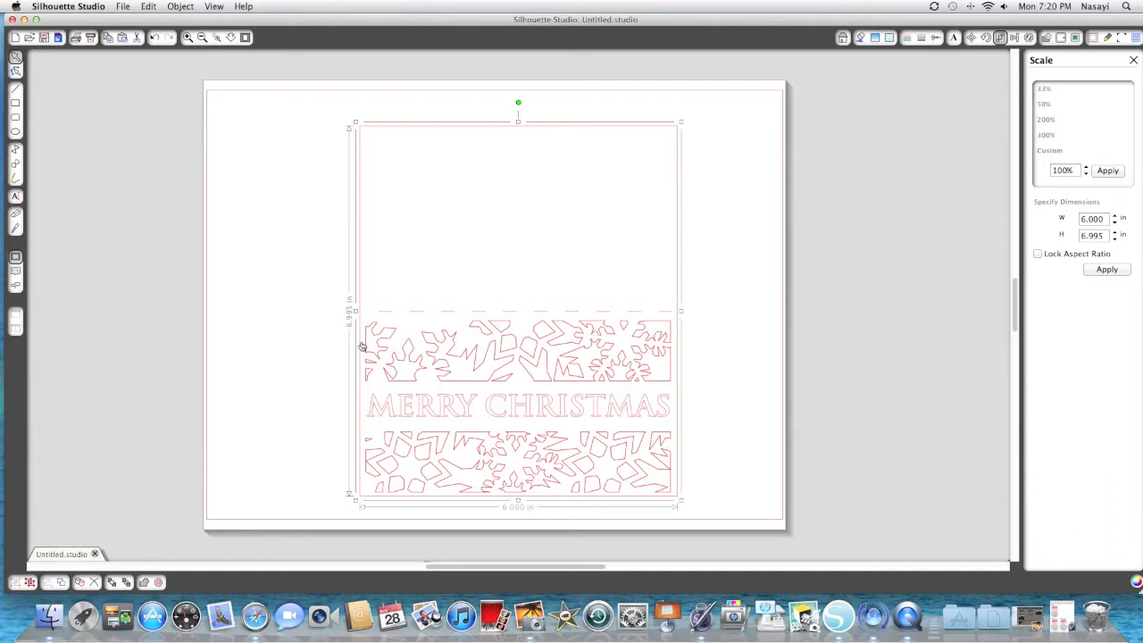
{"action": "mouse_move", "coordinate": [357, 330]}
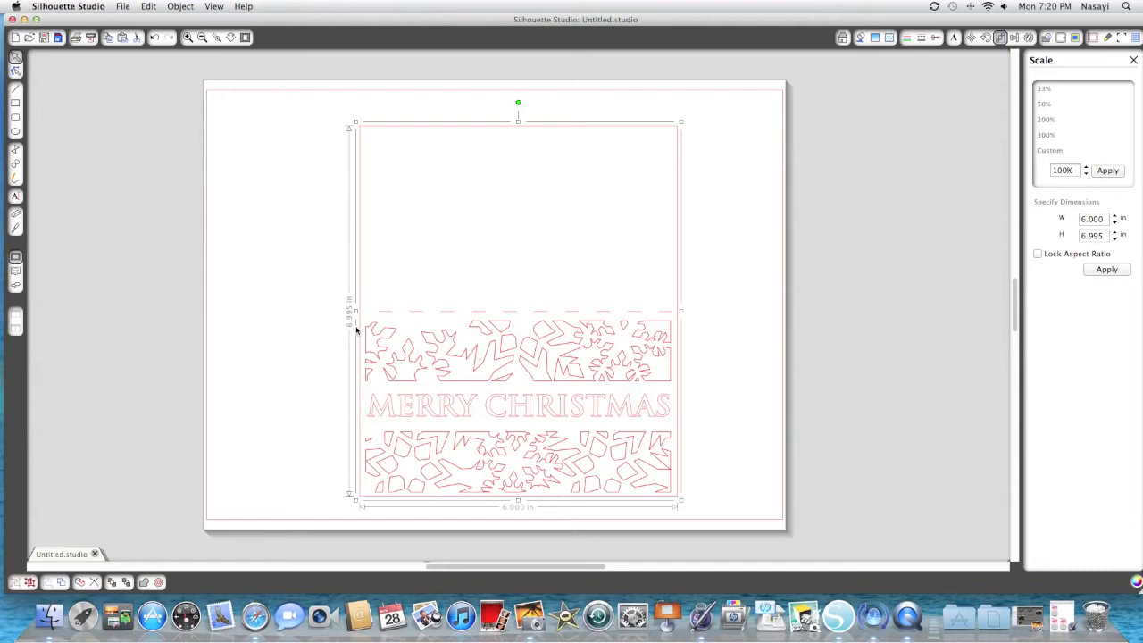
{"action": "mouse_move", "coordinate": [411, 299]}
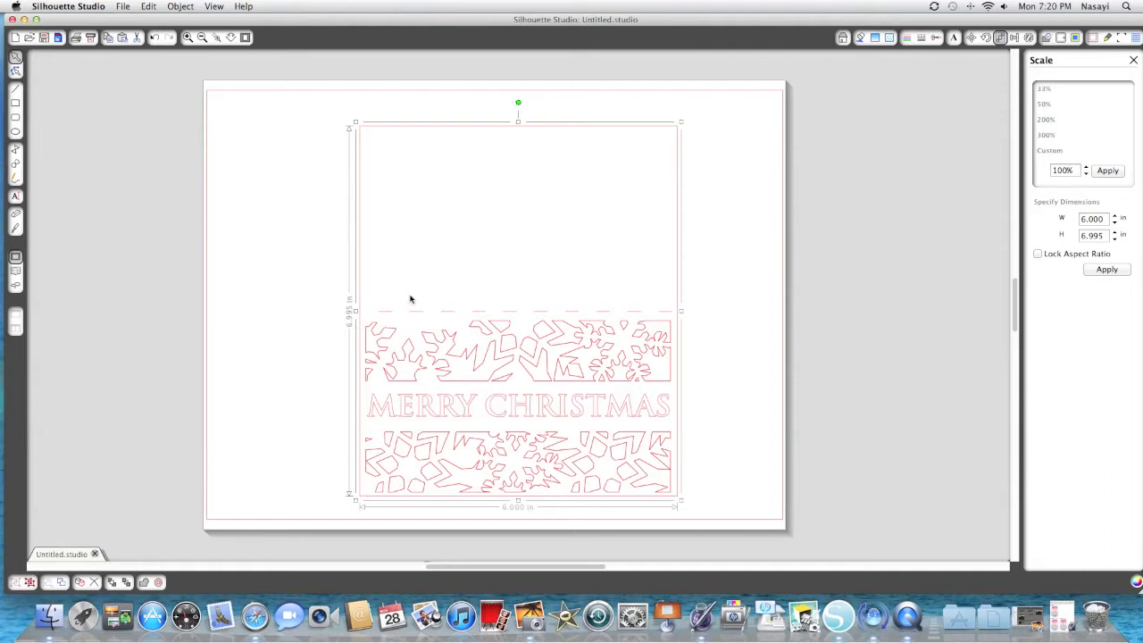
Ungroup the card into its separate pieces.
{"action": "right_click", "coordinate": [411, 299]}
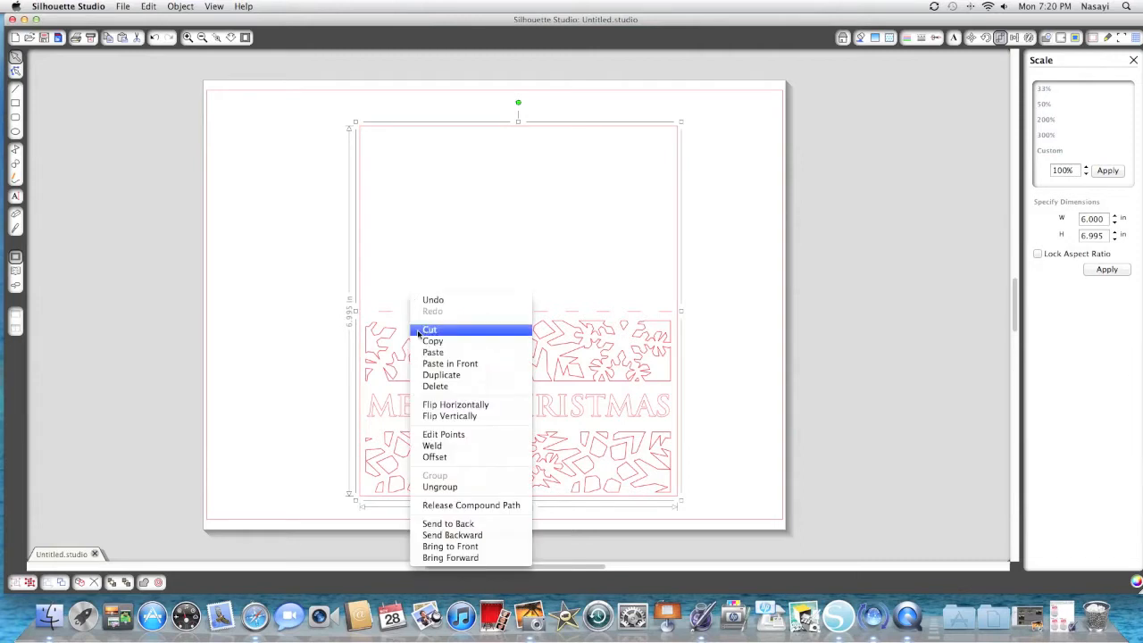
{"action": "mouse_move", "coordinate": [464, 487]}
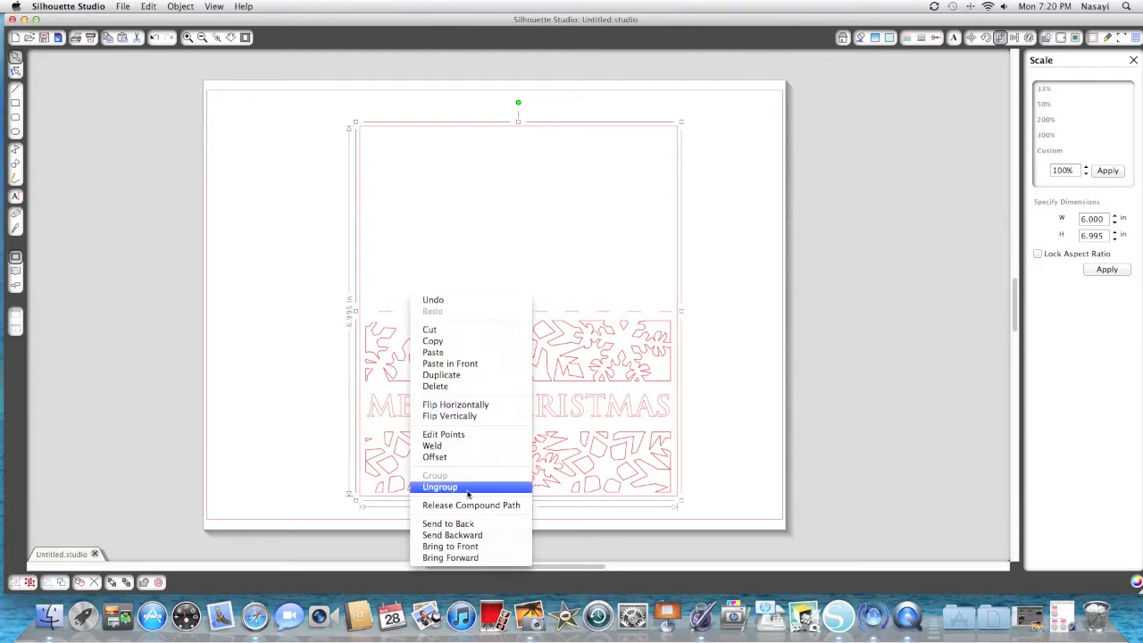
{"action": "left_click", "coordinate": [439, 486]}
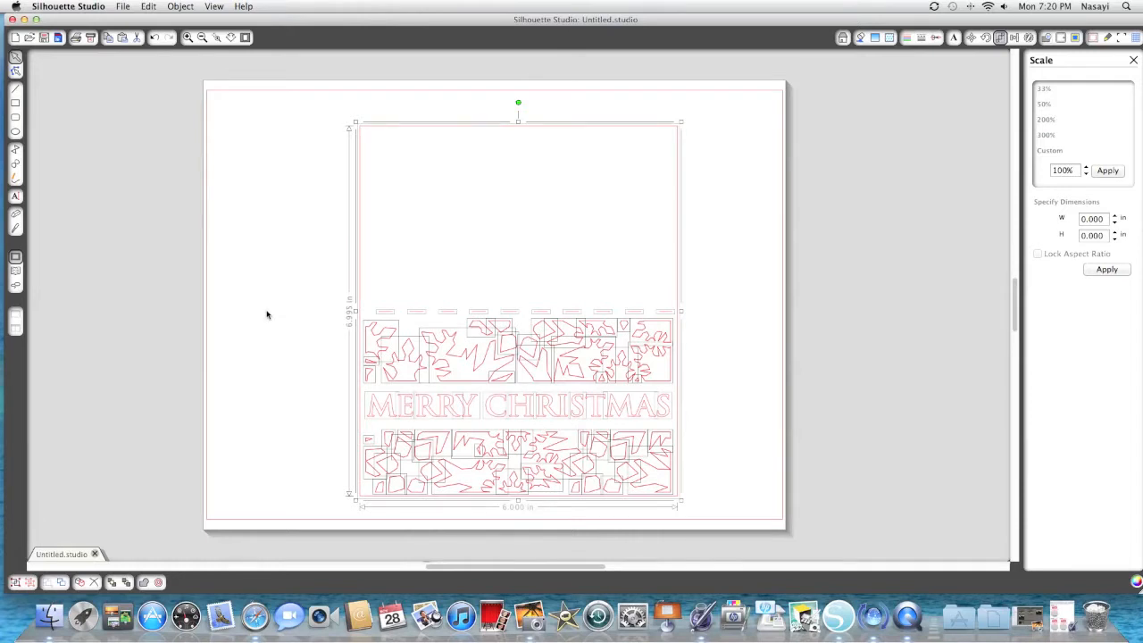
{"action": "mouse_move", "coordinate": [445, 292]}
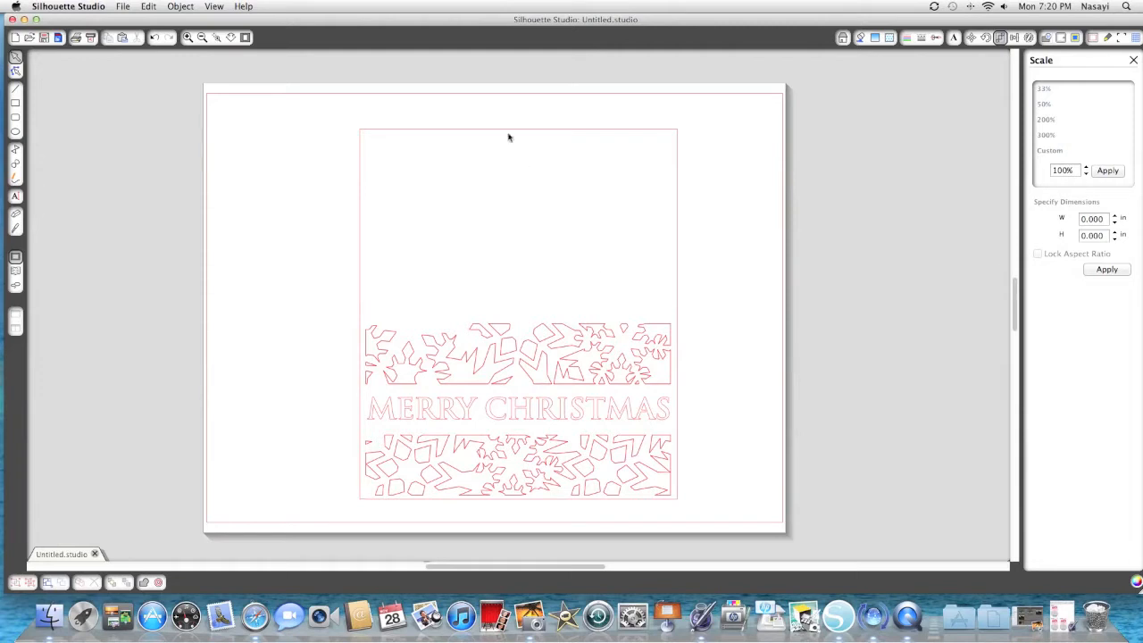
{"action": "mouse_move", "coordinate": [501, 132]}
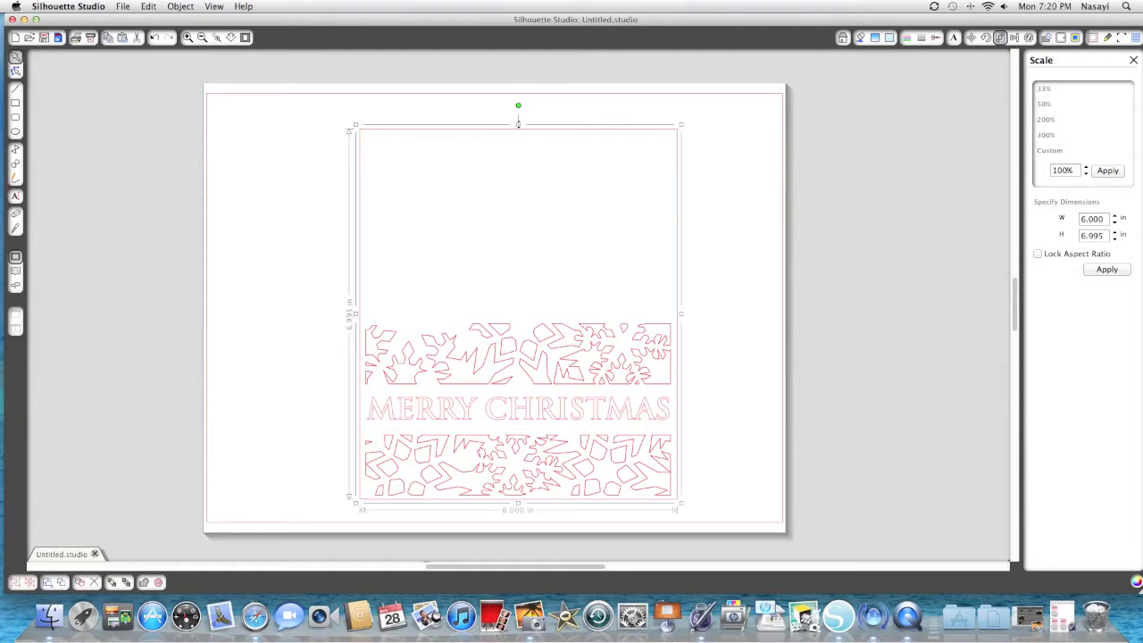
Resize the outer rectangle to about 3.54 in tall, tightly framing the snowflake greeting panel.
{"action": "left_click_drag", "start_coordinate": [517, 125], "coordinate": [518, 221]}
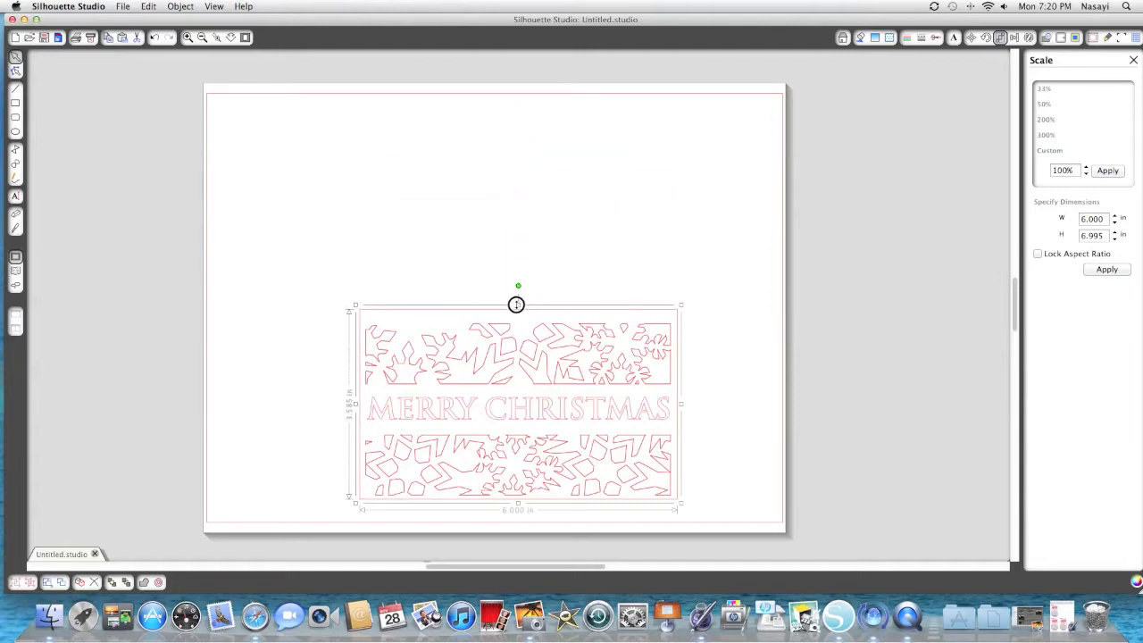
{"action": "left_click_drag", "start_coordinate": [516, 305], "coordinate": [516, 309]}
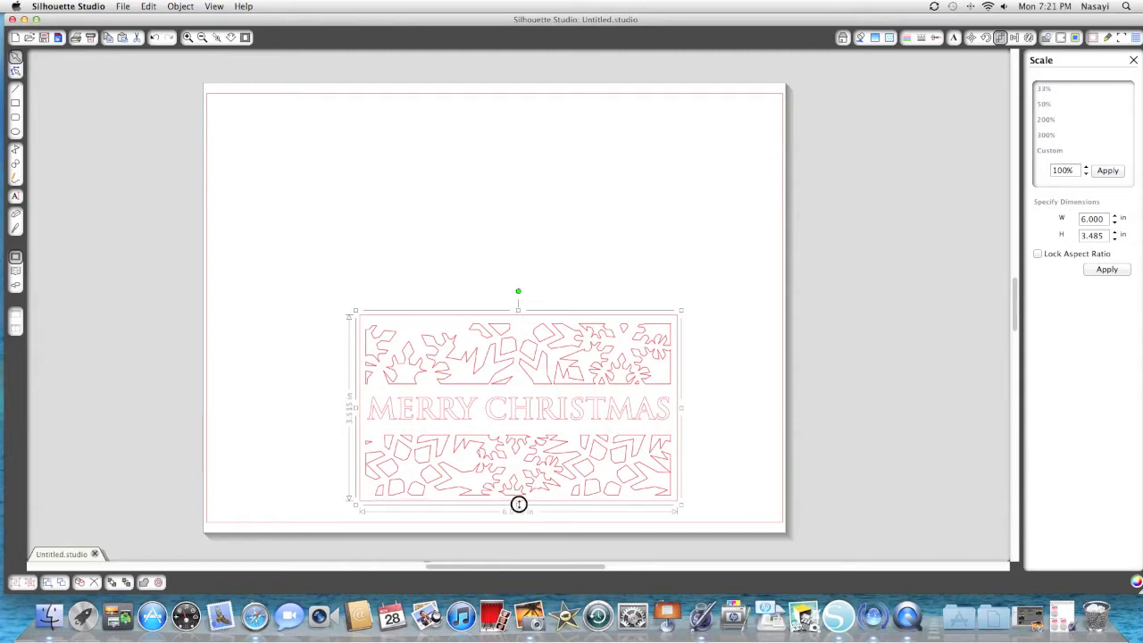
{"action": "left_click_drag", "start_coordinate": [519, 504], "coordinate": [518, 513]}
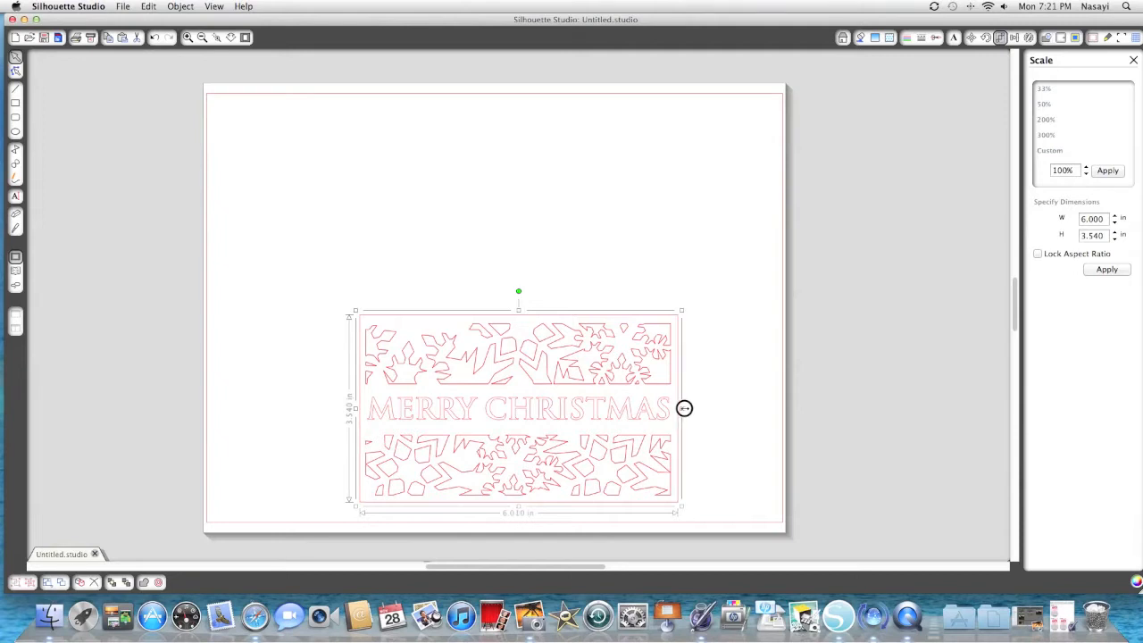
{"action": "left_click_drag", "start_coordinate": [682, 408], "coordinate": [686, 411]}
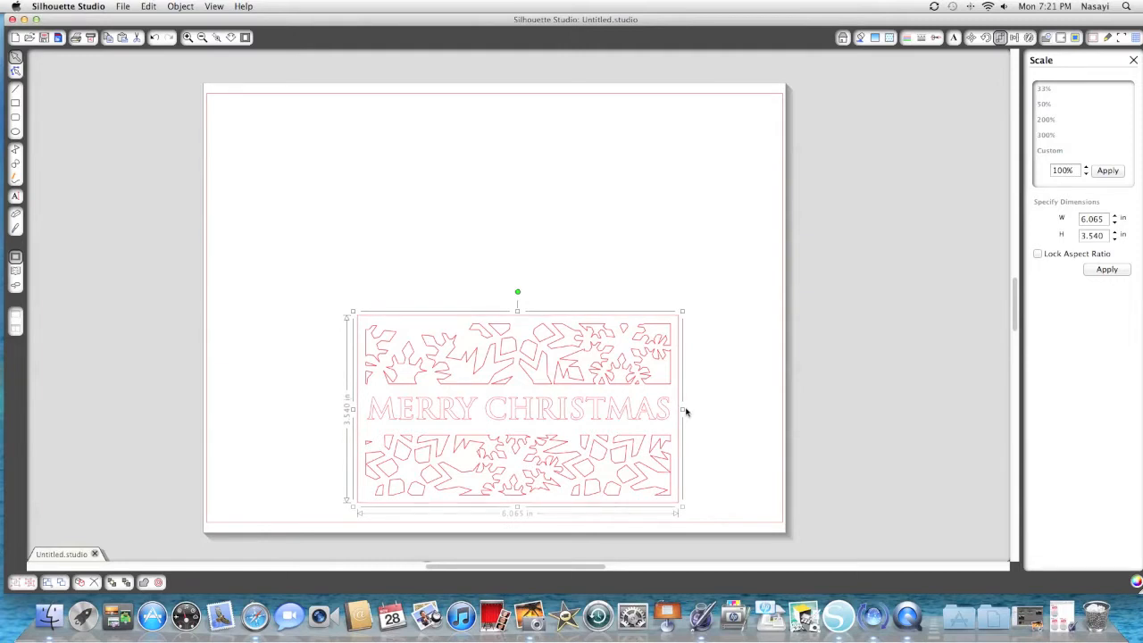
{"action": "left_click", "coordinate": [625, 275]}
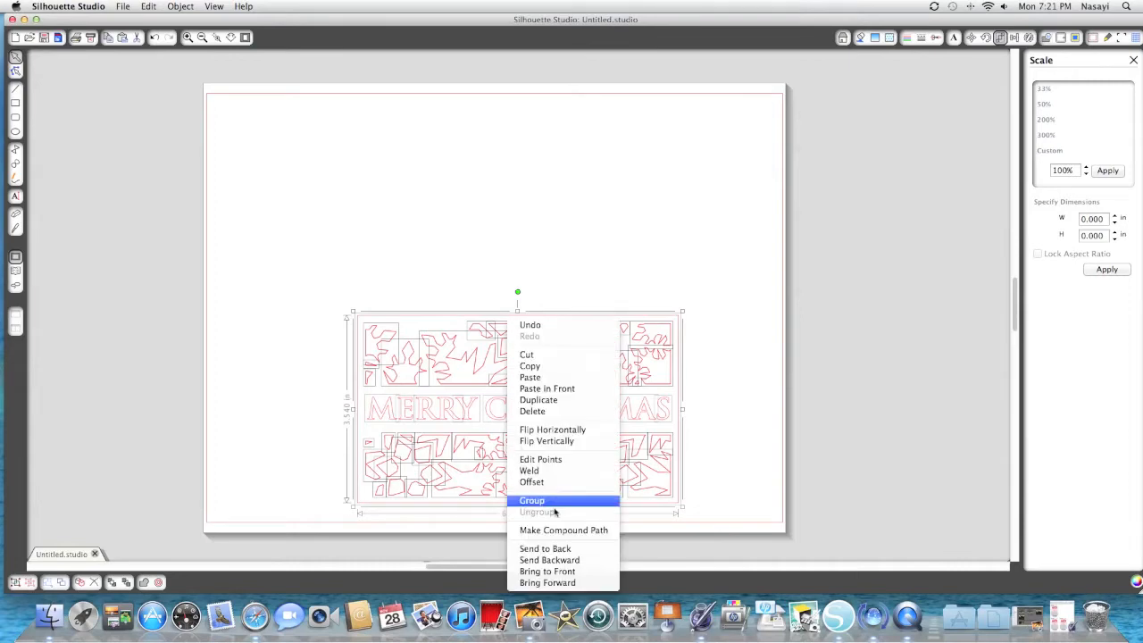
Group the trimmed frame and snowflake pieces into one 6.065 × 3.54 in design.
{"action": "left_click", "coordinate": [531, 500]}
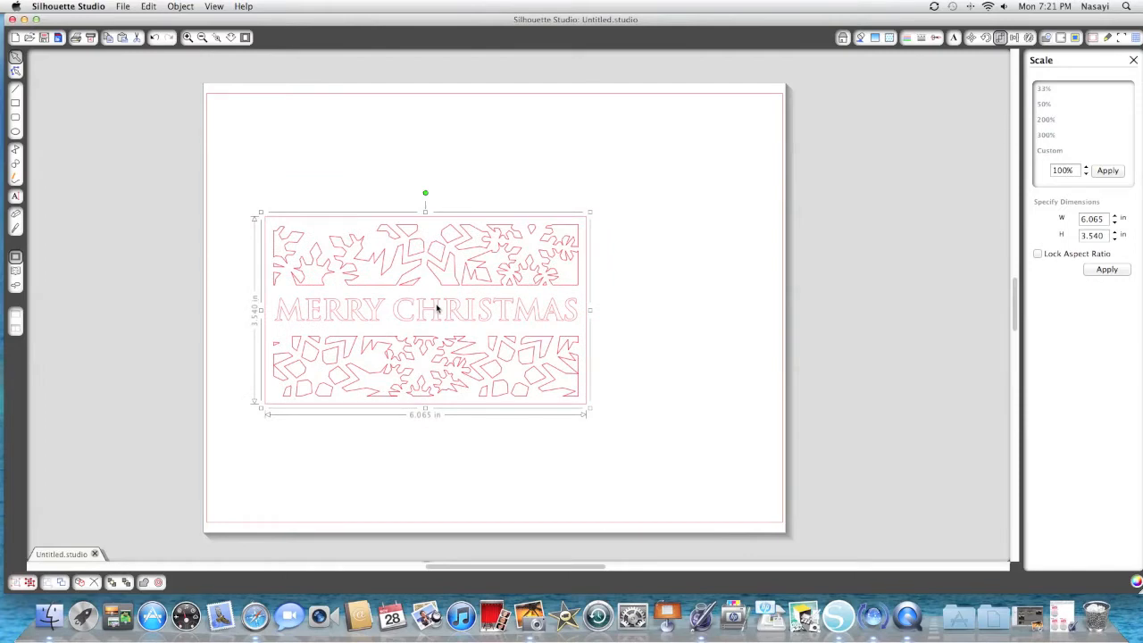
{"action": "mouse_move", "coordinate": [451, 292]}
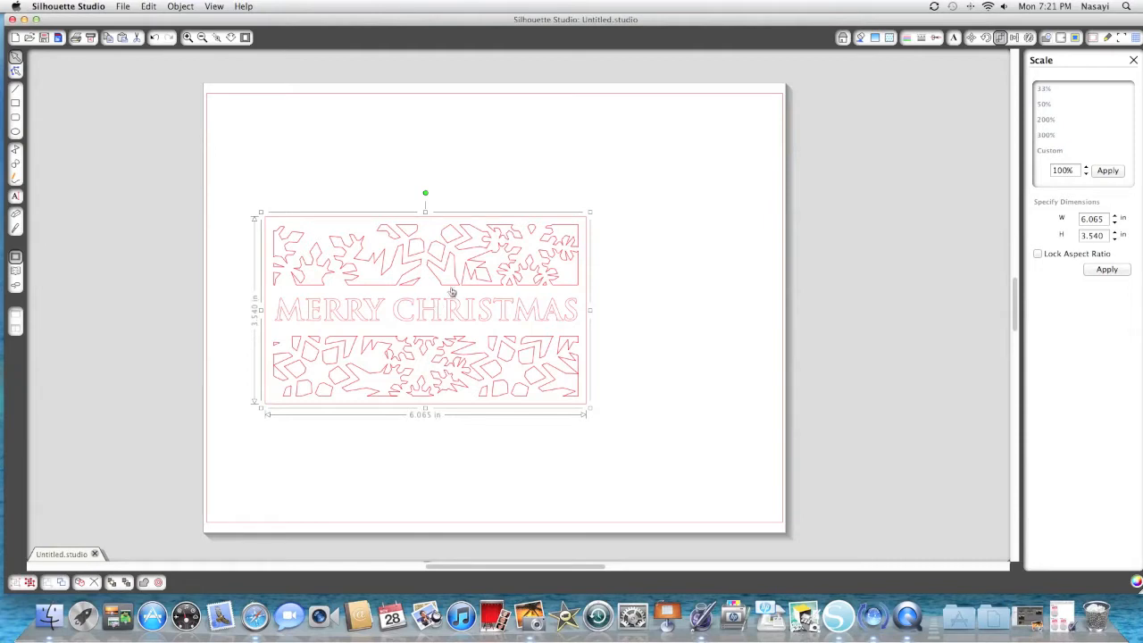
{"action": "mouse_move", "coordinate": [435, 316]}
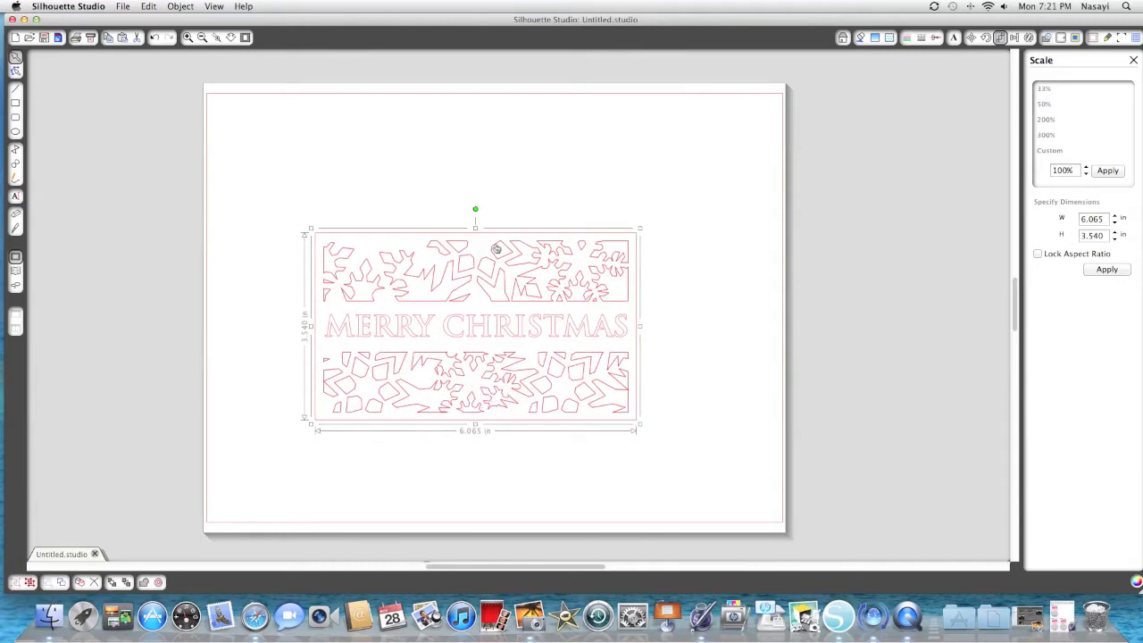
{"action": "mouse_move", "coordinate": [406, 349]}
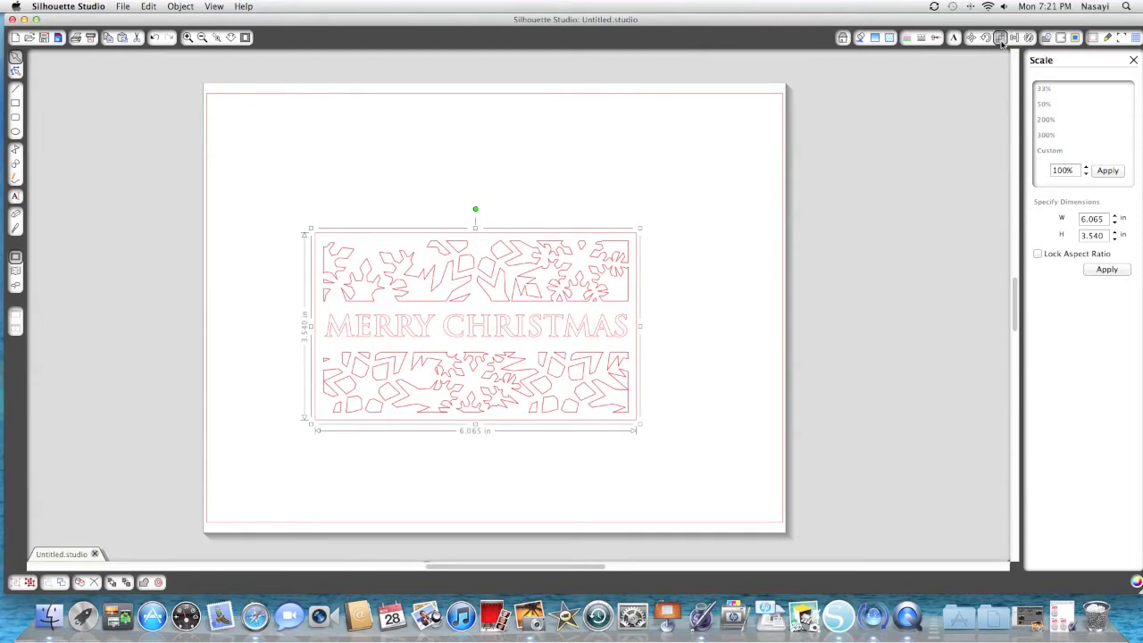
{"action": "mouse_move", "coordinate": [1000, 37]}
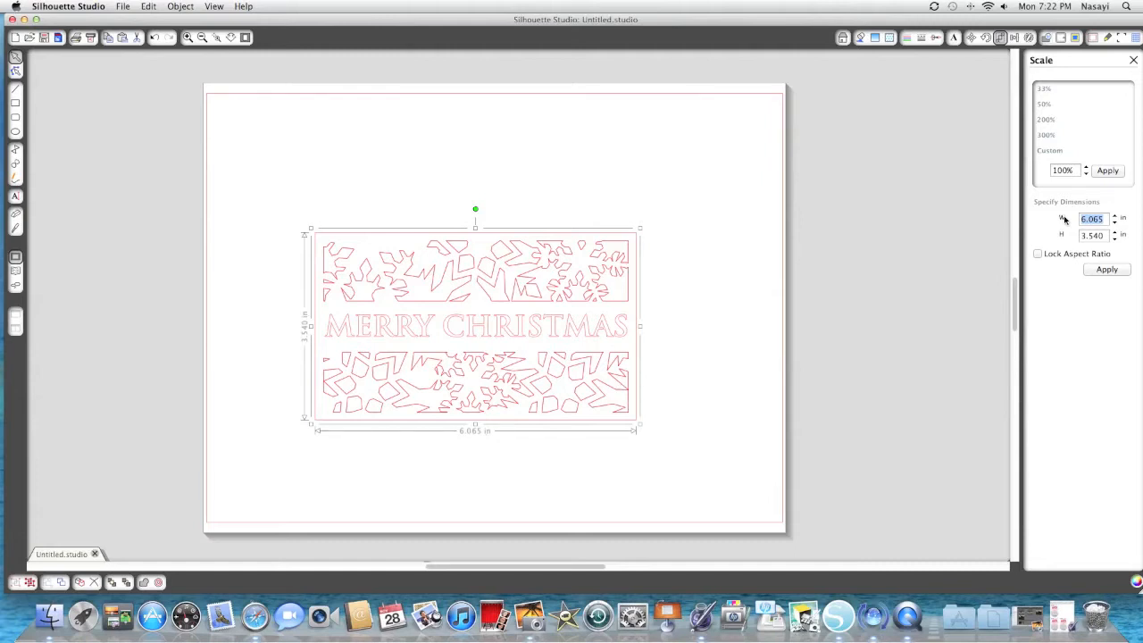
Scale the grouped snowflake panel to 8.5 in wide by 3.75 in tall.
{"action": "type", "text": "8.500"}
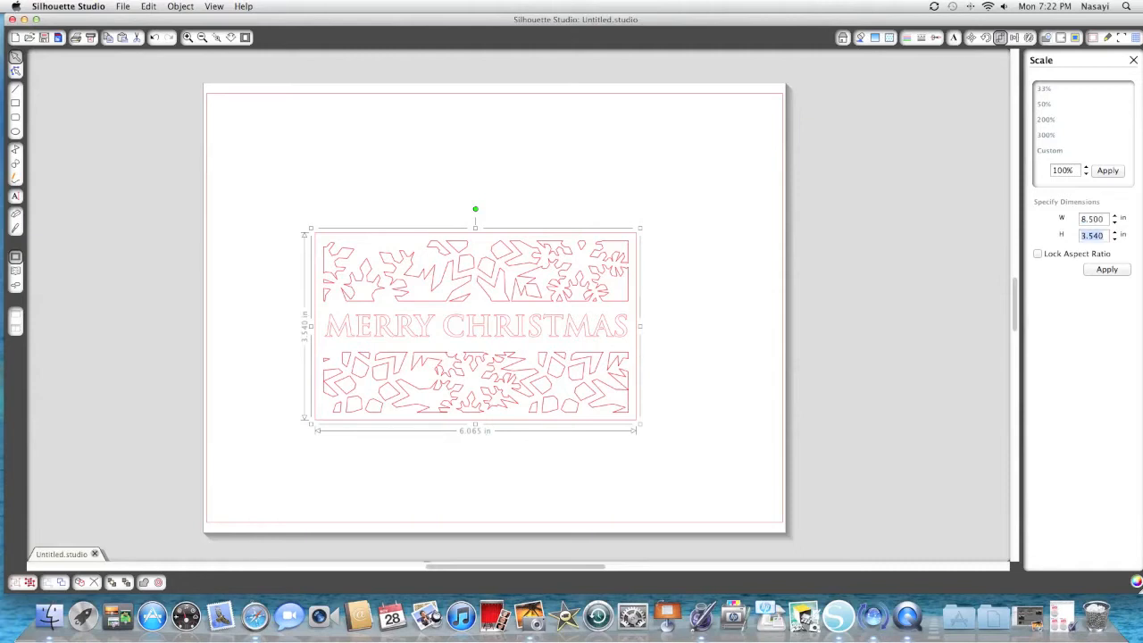
{"action": "type", "text": "3"}
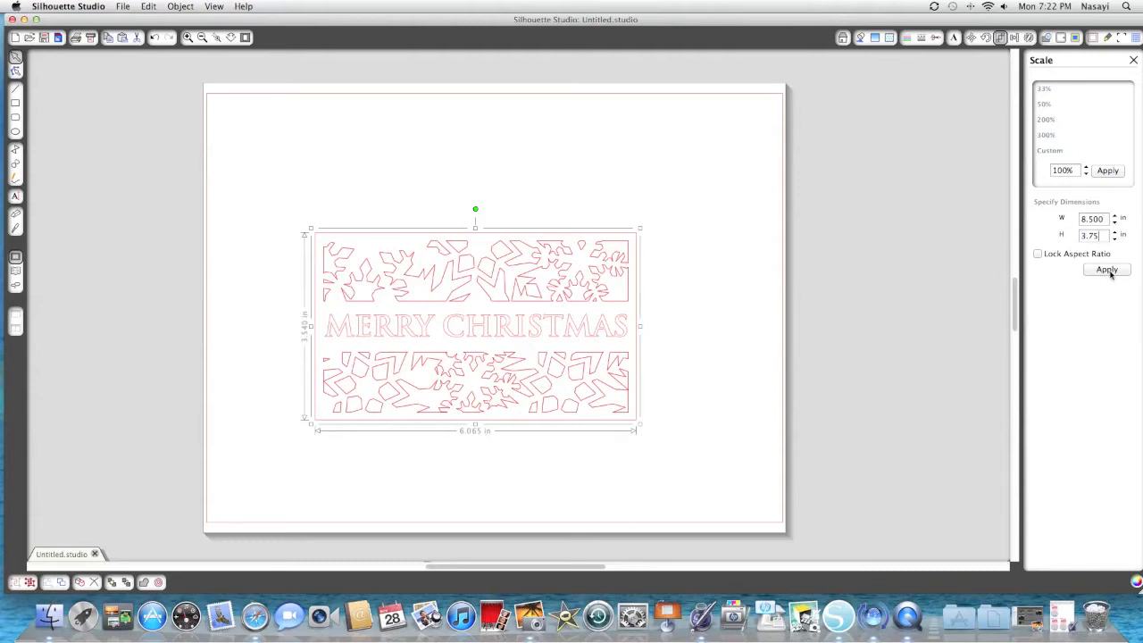
{"action": "left_click", "coordinate": [1107, 270]}
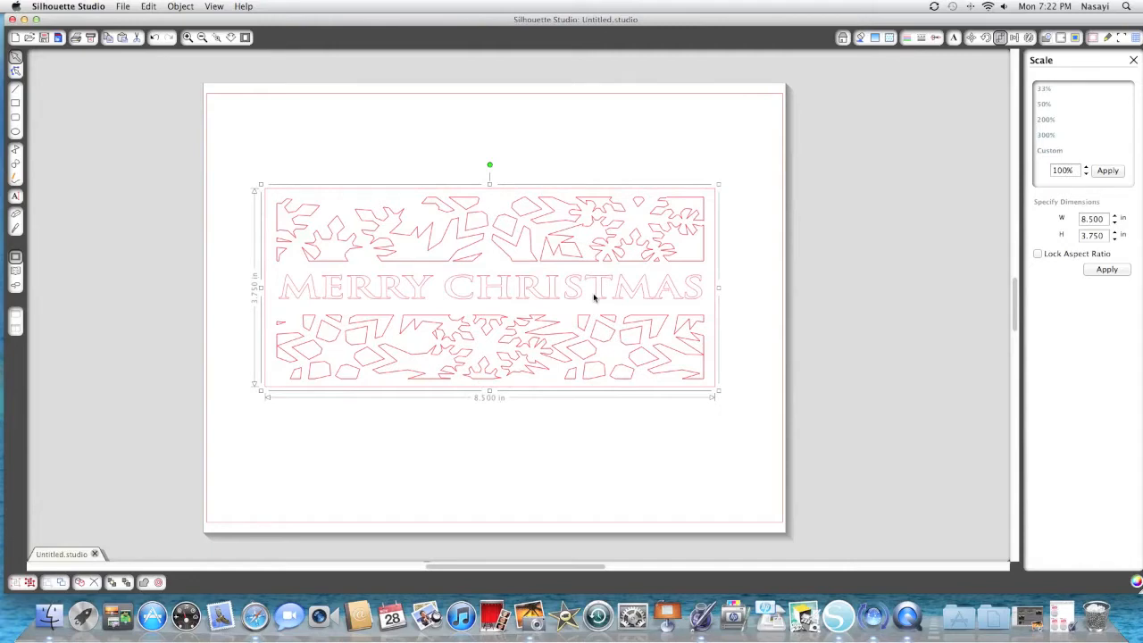
{"action": "mouse_move", "coordinate": [754, 286]}
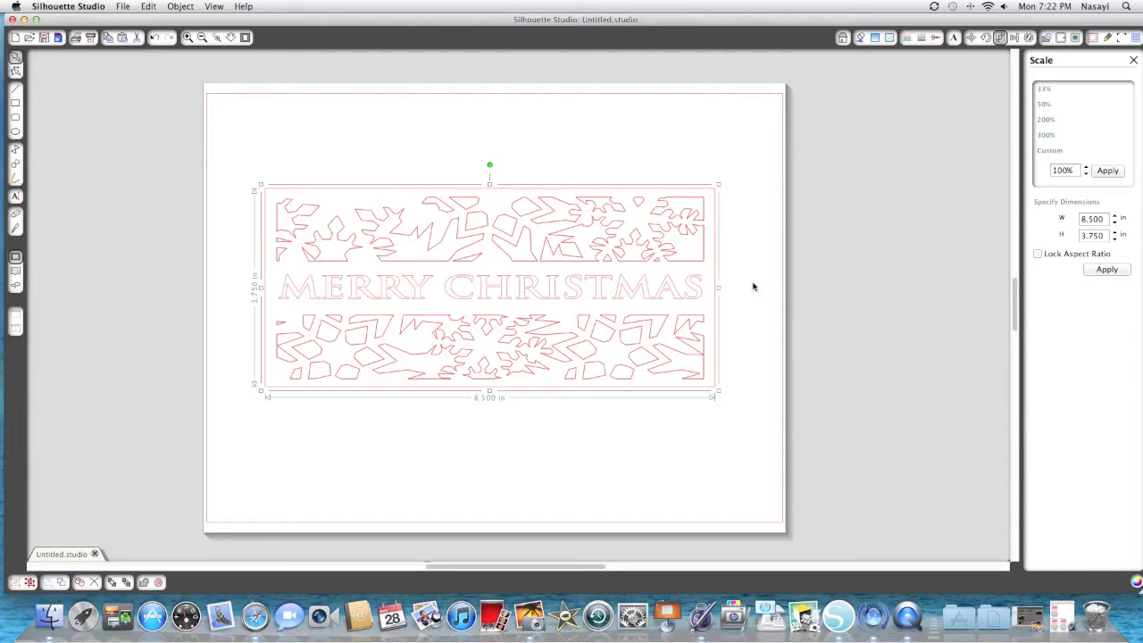
{"action": "mouse_move", "coordinate": [614, 339]}
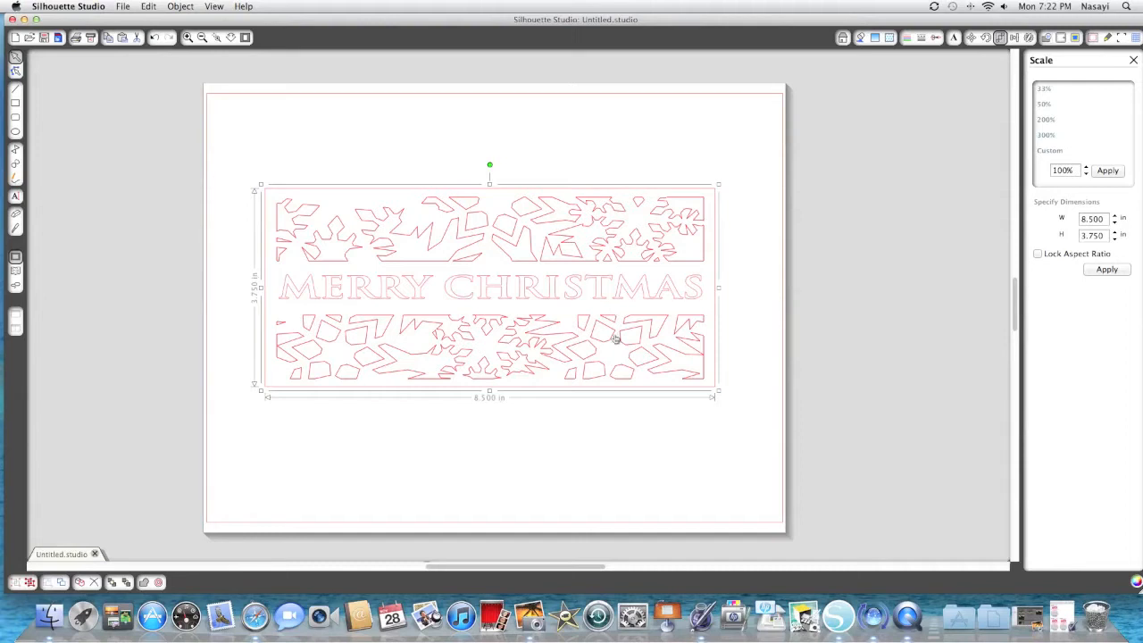
{"action": "mouse_move", "coordinate": [739, 437]}
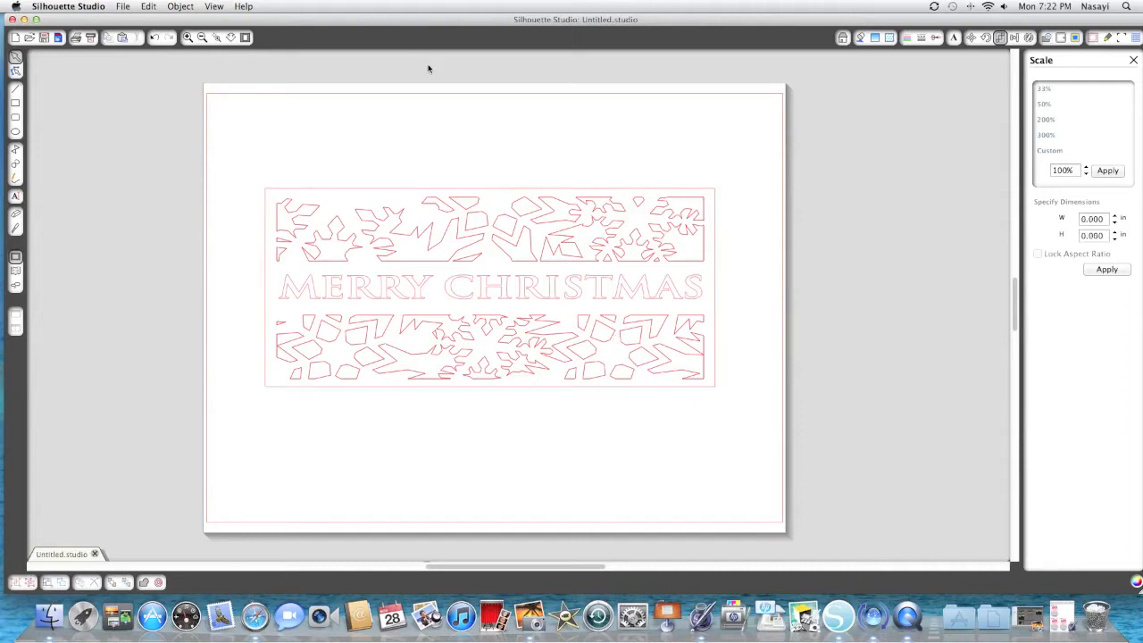
Start a new untitled document tab and draw a plain rectangle around the design.
{"action": "left_click", "coordinate": [124, 6]}
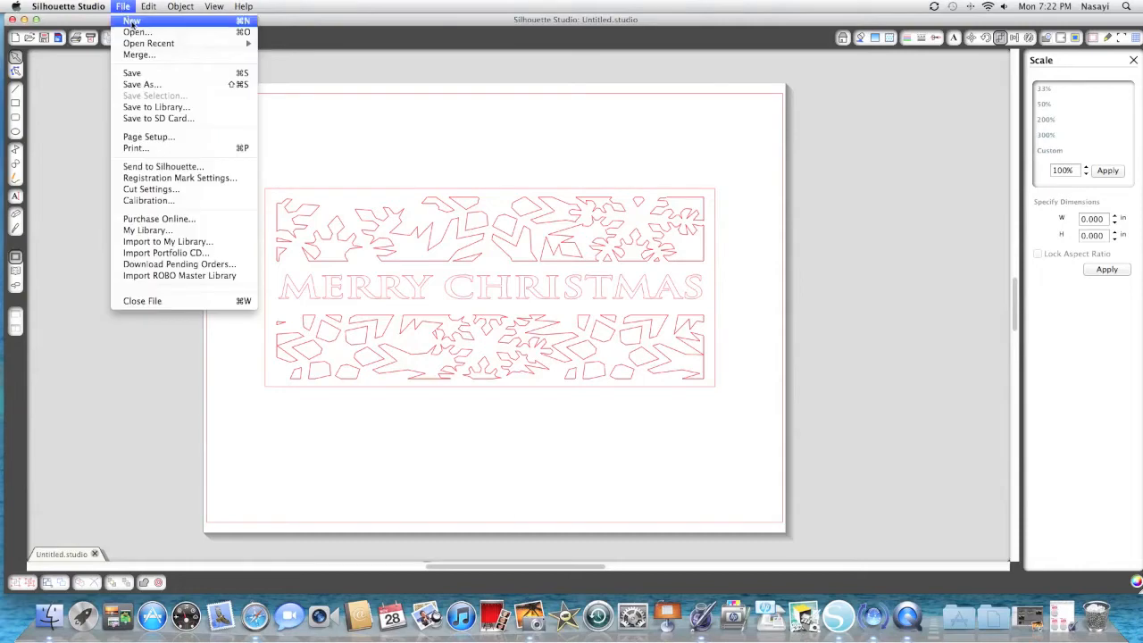
{"action": "left_click", "coordinate": [123, 6]}
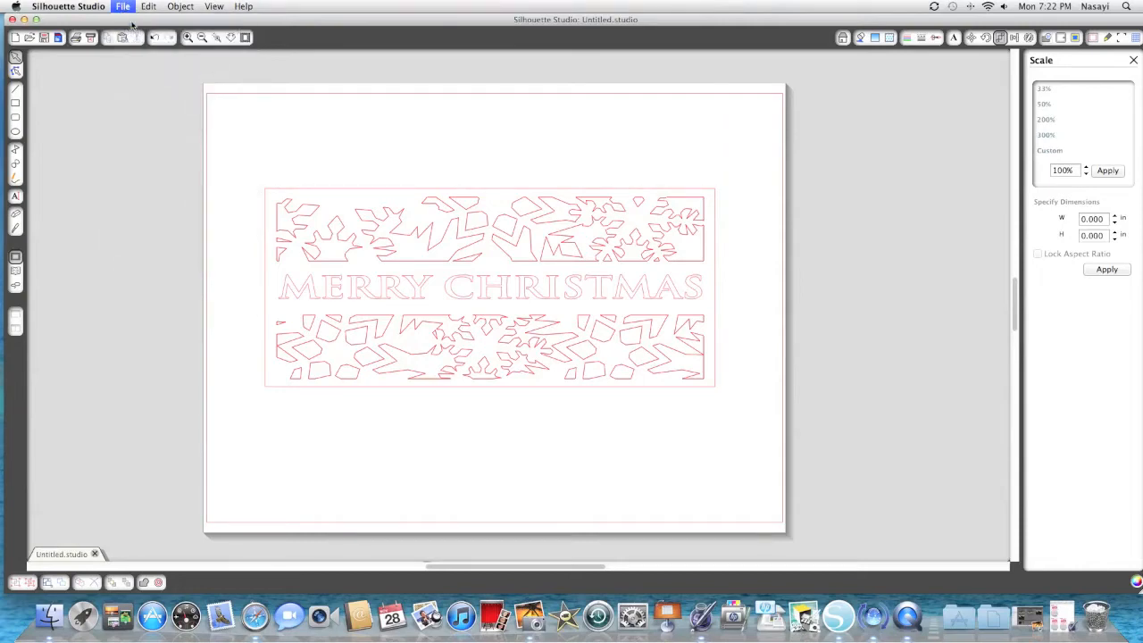
{"action": "left_click", "coordinate": [123, 7]}
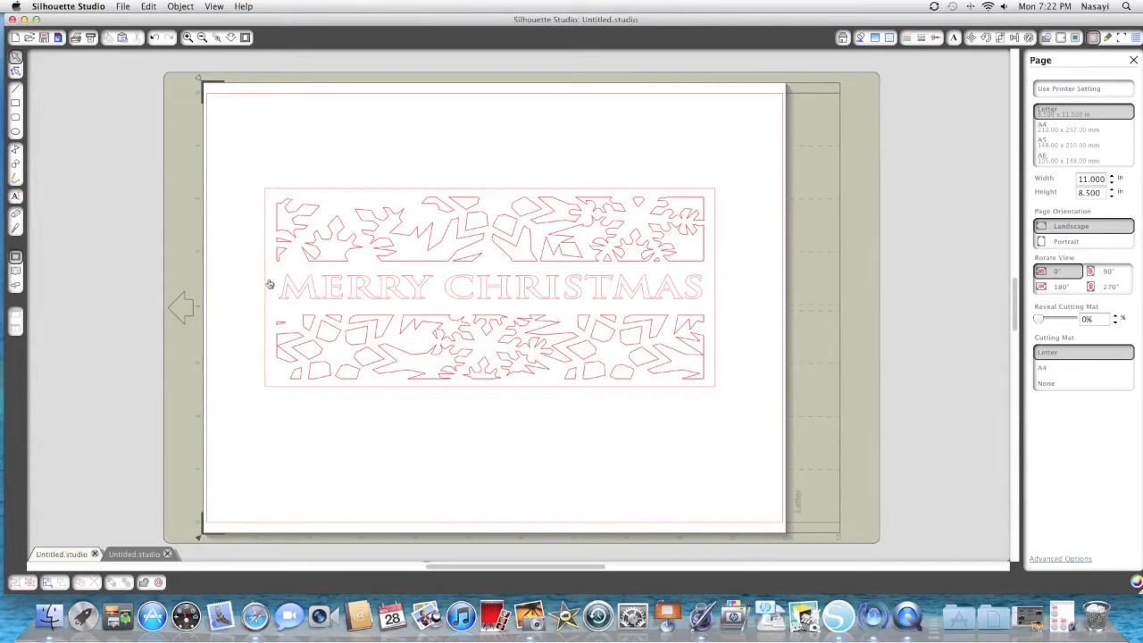
{"action": "left_click", "coordinate": [134, 555]}
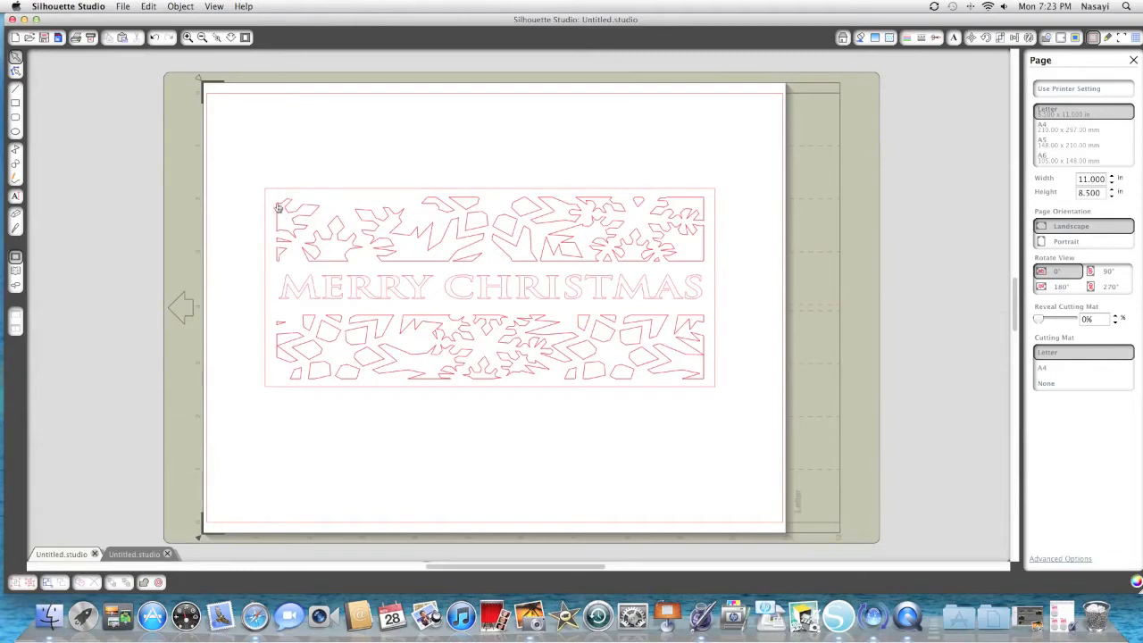
{"action": "mouse_move", "coordinate": [675, 266]}
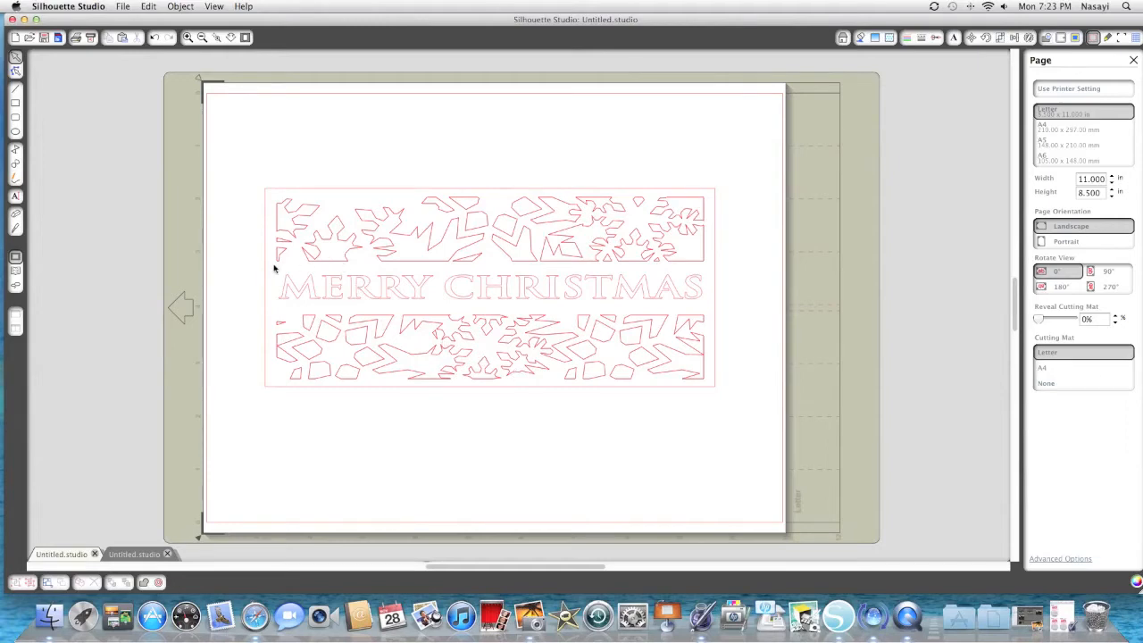
{"action": "mouse_move", "coordinate": [707, 268]}
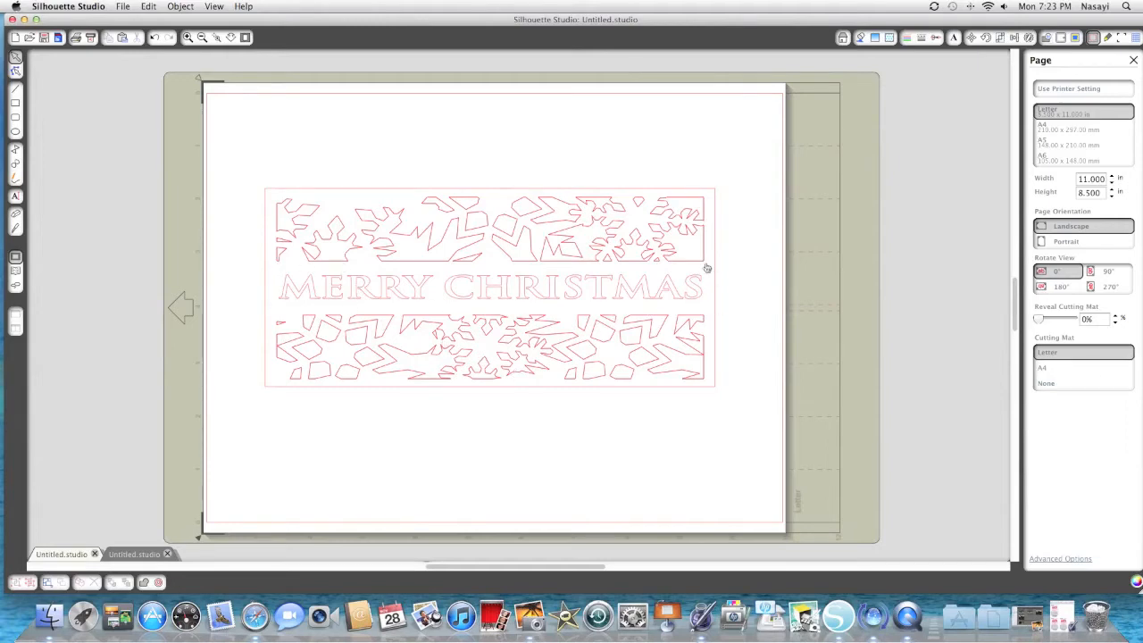
{"action": "mouse_move", "coordinate": [700, 199]}
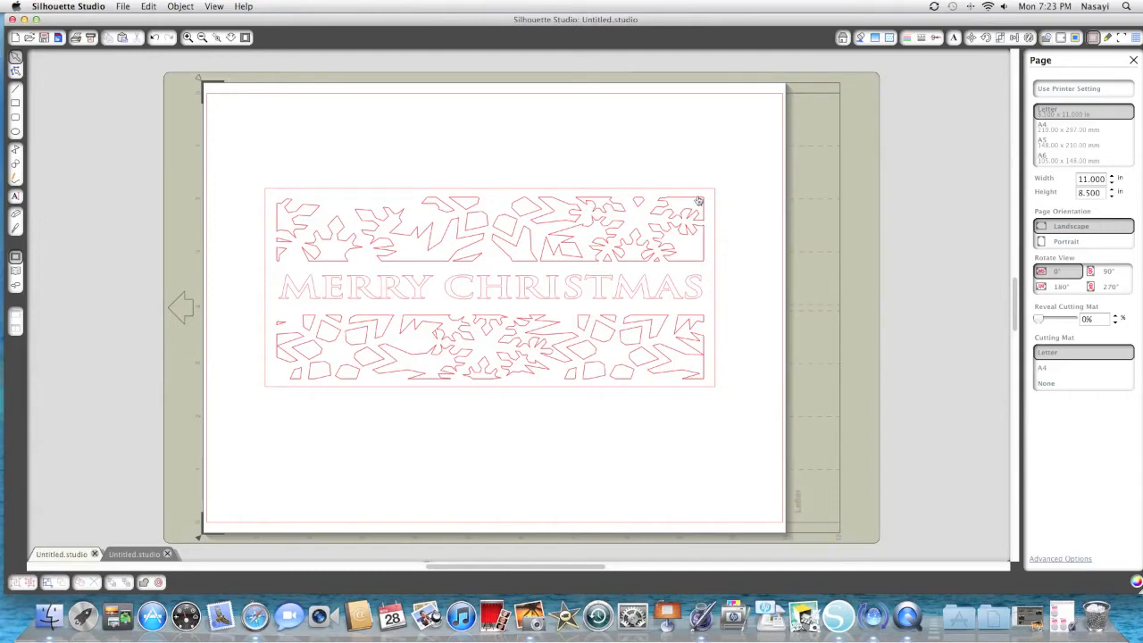
{"action": "mouse_move", "coordinate": [16, 105]}
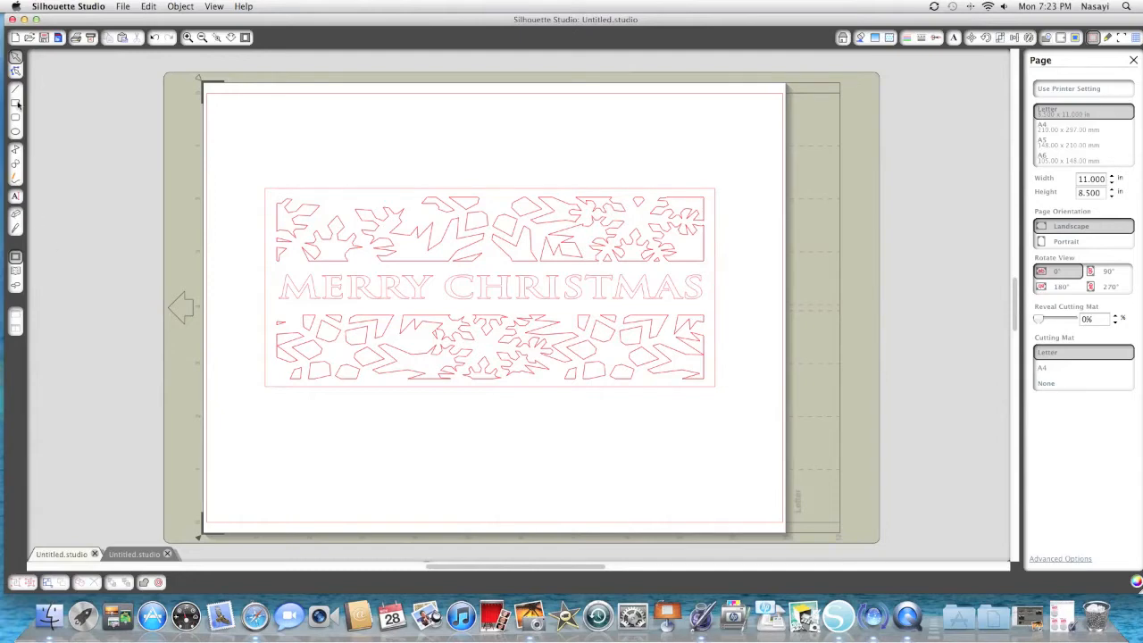
{"action": "mouse_move", "coordinate": [15, 105]}
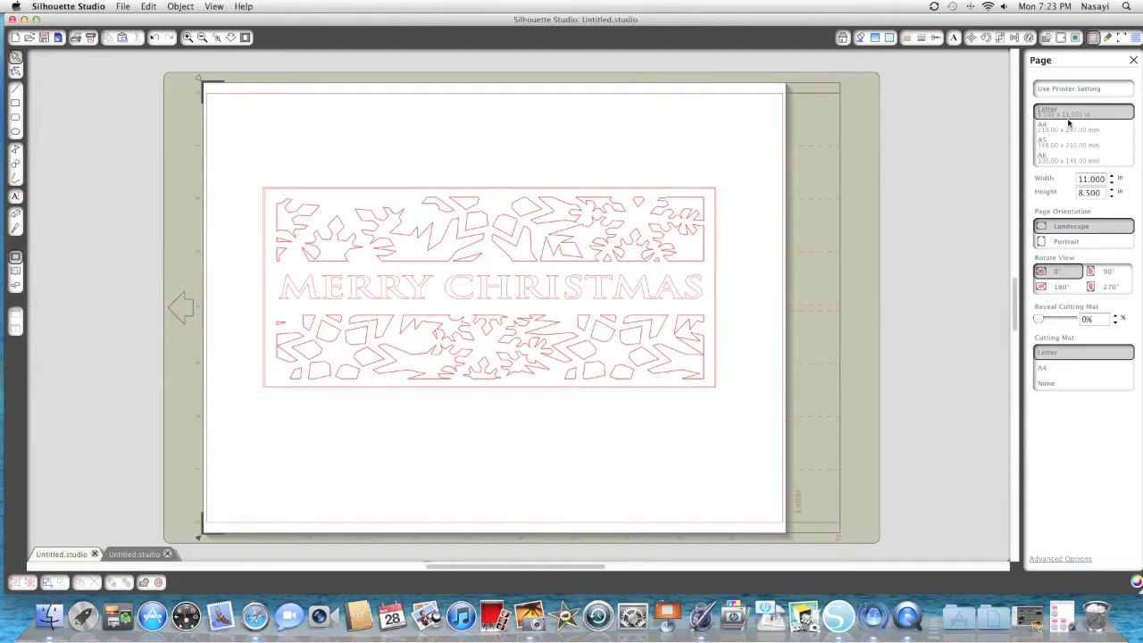
{"action": "mouse_move", "coordinate": [1011, 76]}
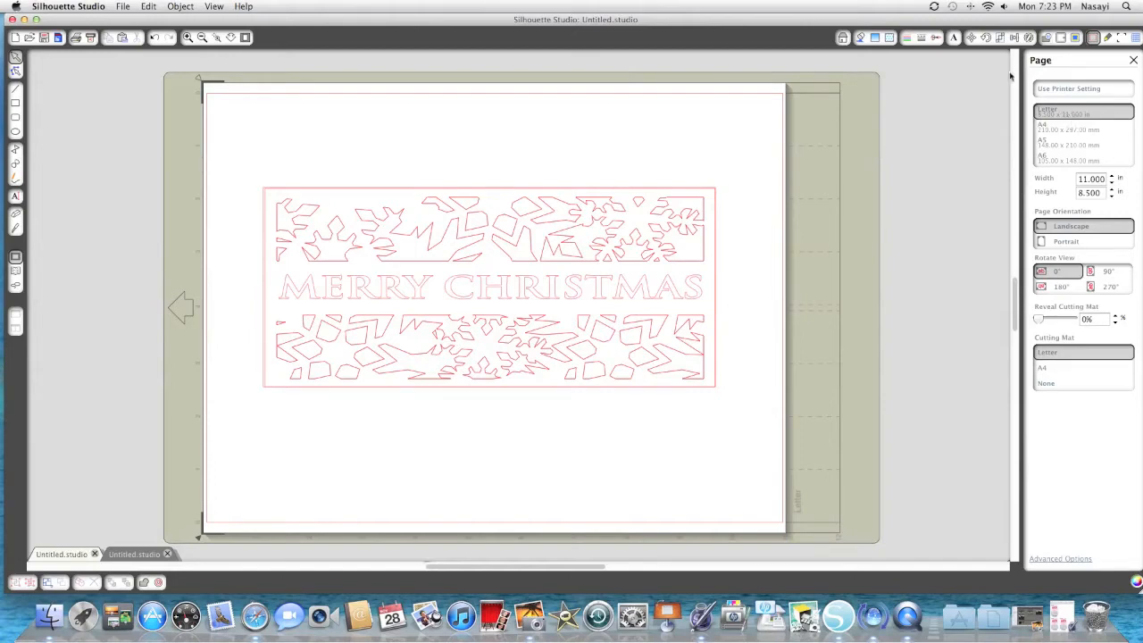
Replicate the rectangle so a copy sits directly above the snowflake panel.
{"action": "left_click", "coordinate": [1002, 38]}
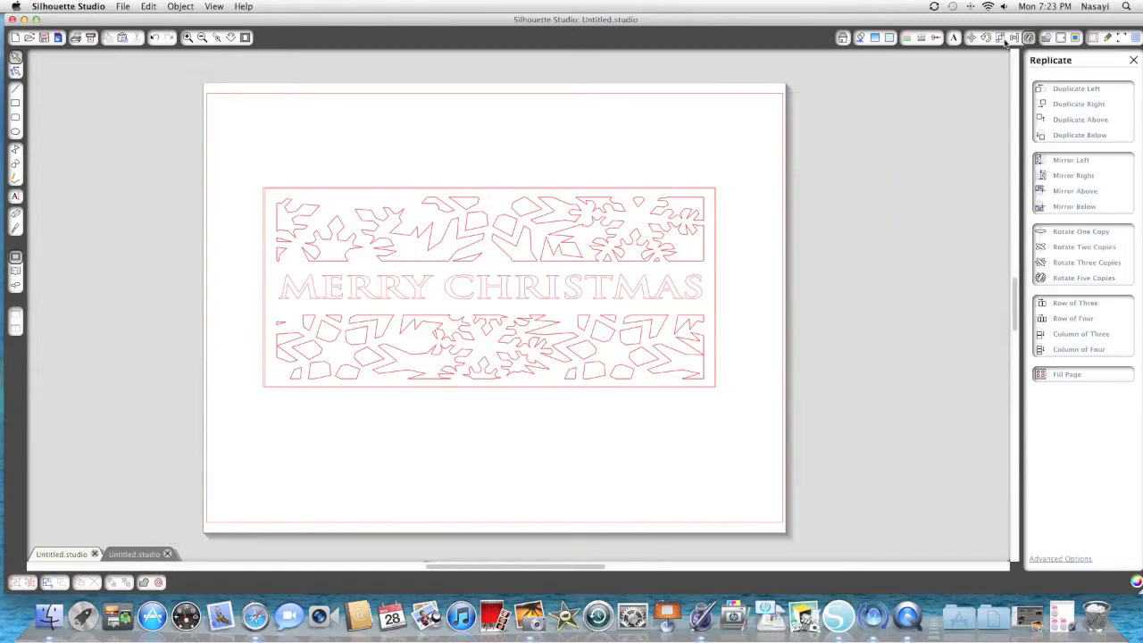
{"action": "left_click", "coordinate": [1000, 37]}
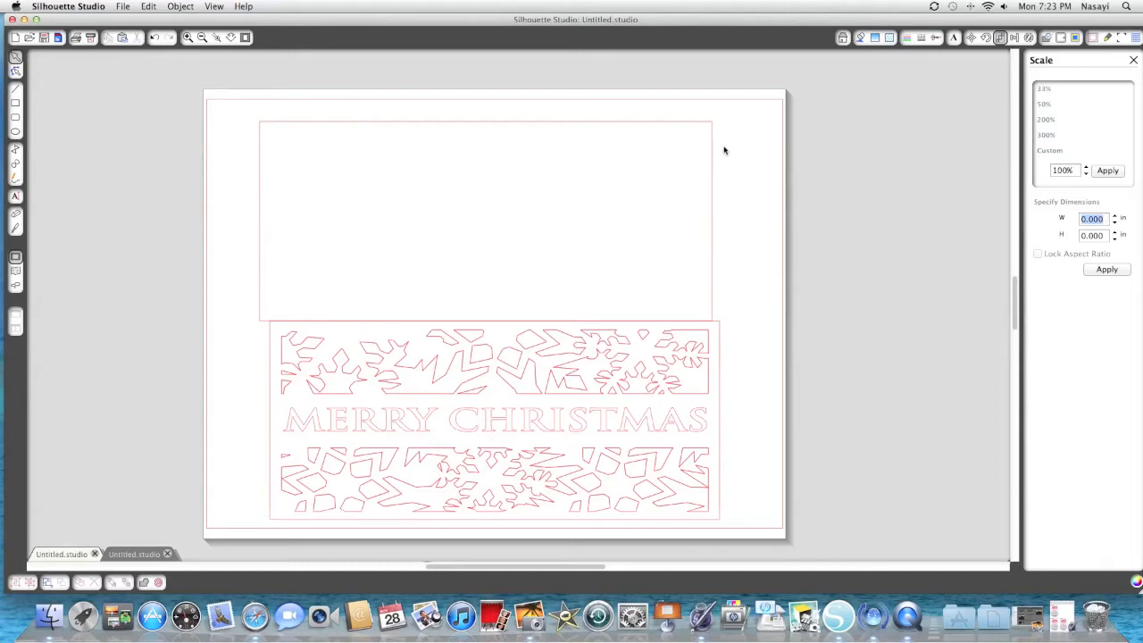
Scale the empty upper rectangle to 8.5 × 3.75 in to match the panel.
{"action": "left_click", "coordinate": [486, 221]}
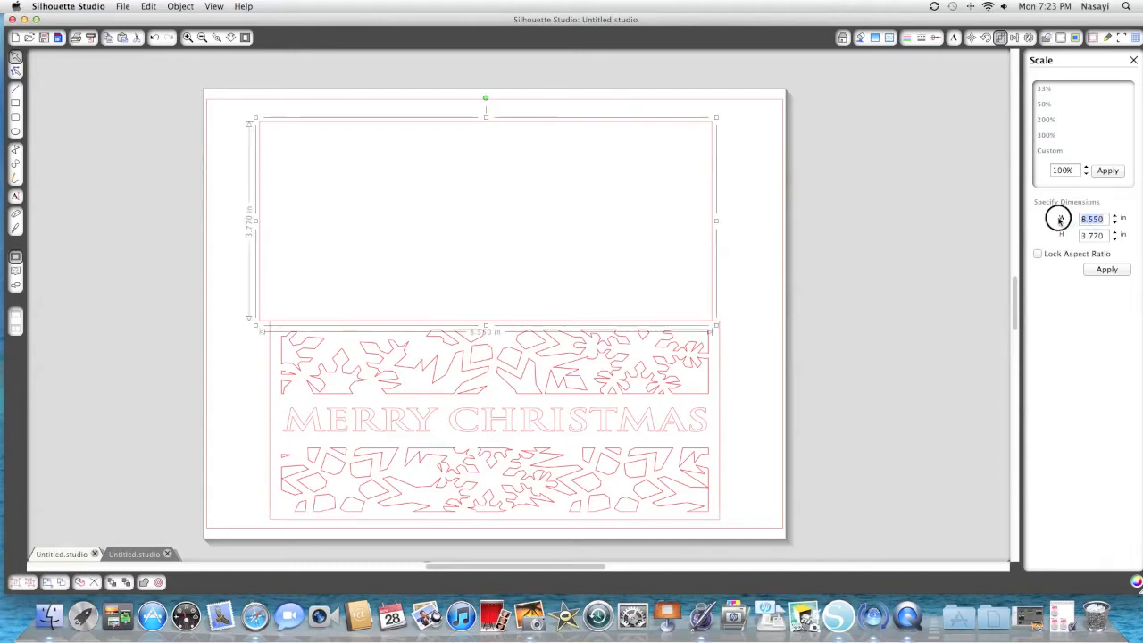
{"action": "type", "text": "8"}
{"action": "left_click", "coordinate": [1095, 235]}
{"action": "type", "text": "3.75"}
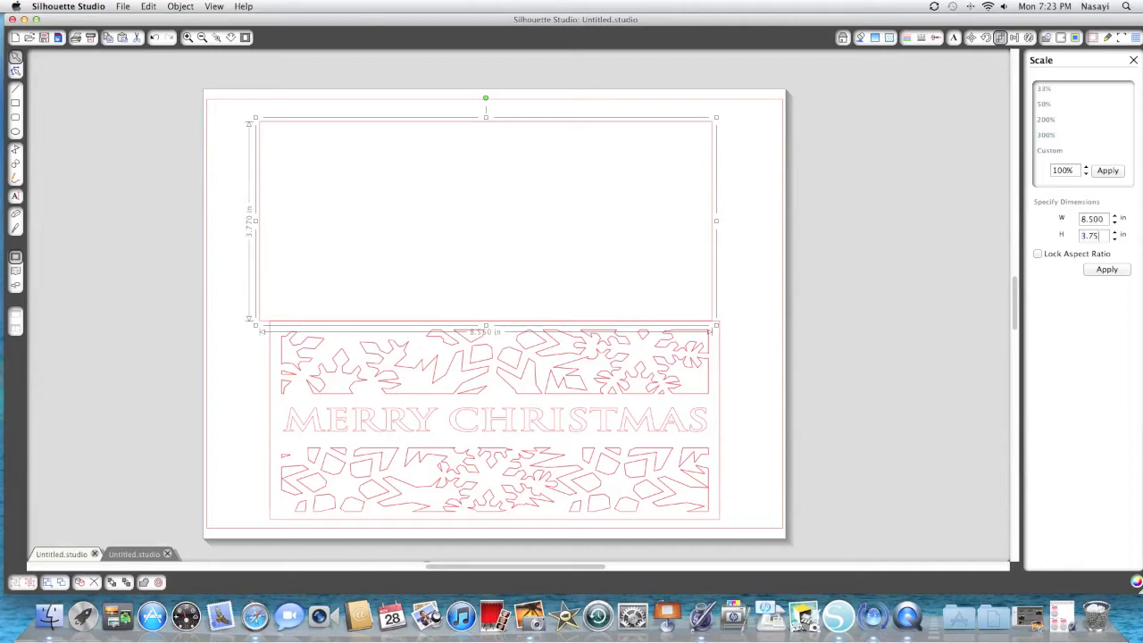
{"action": "left_click", "coordinate": [1107, 270]}
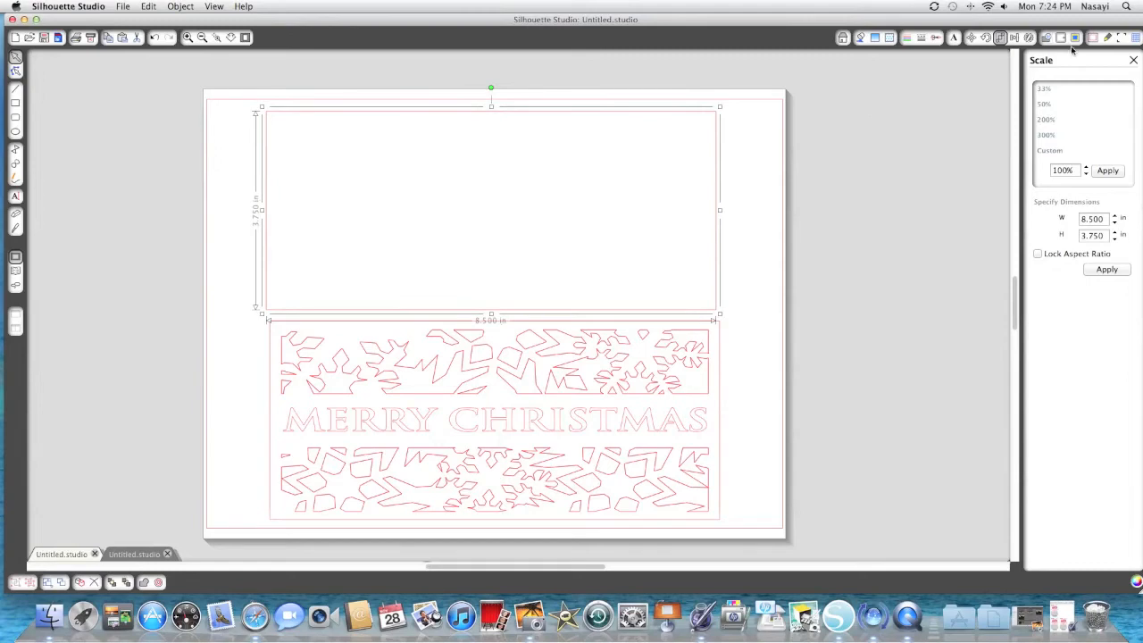
{"action": "mouse_move", "coordinate": [809, 255]}
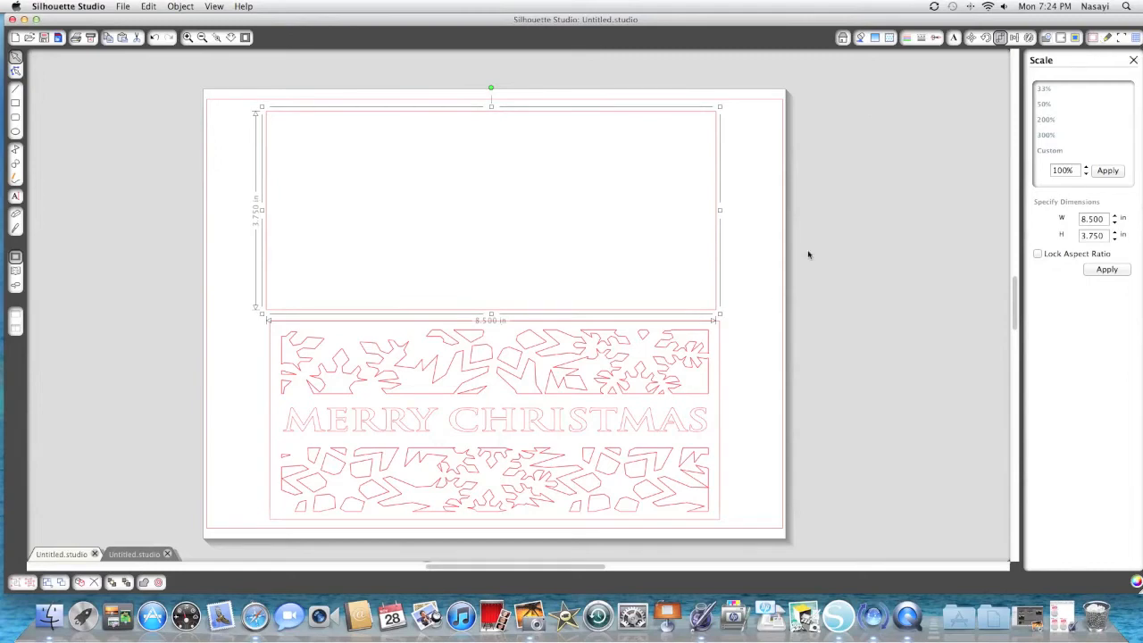
{"action": "mouse_move", "coordinate": [714, 397]}
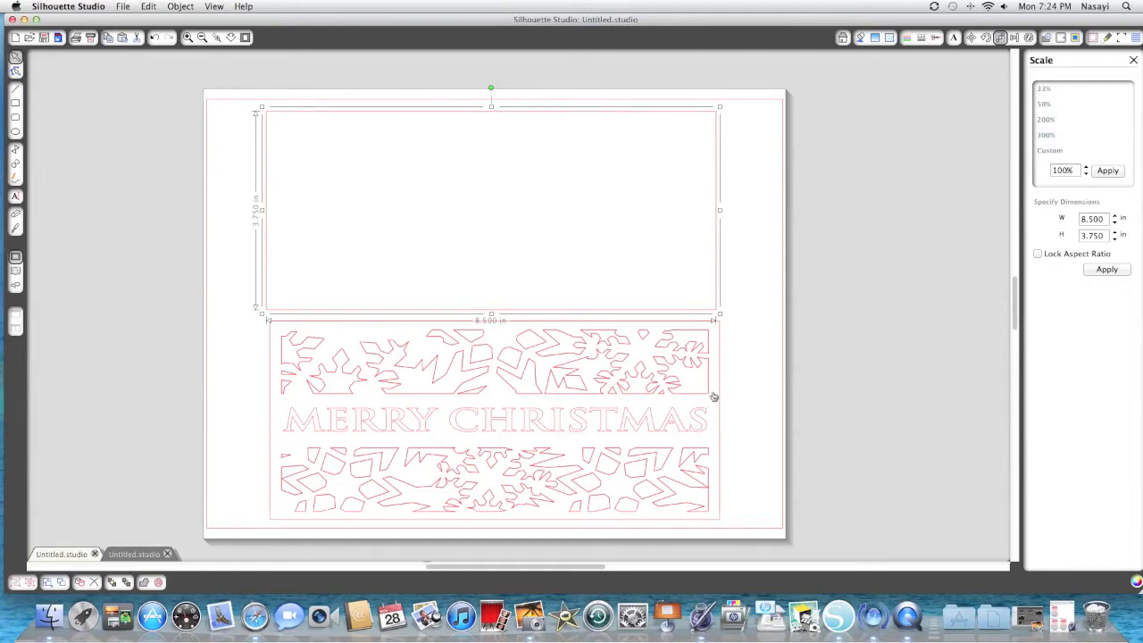
{"action": "mouse_move", "coordinate": [264, 373]}
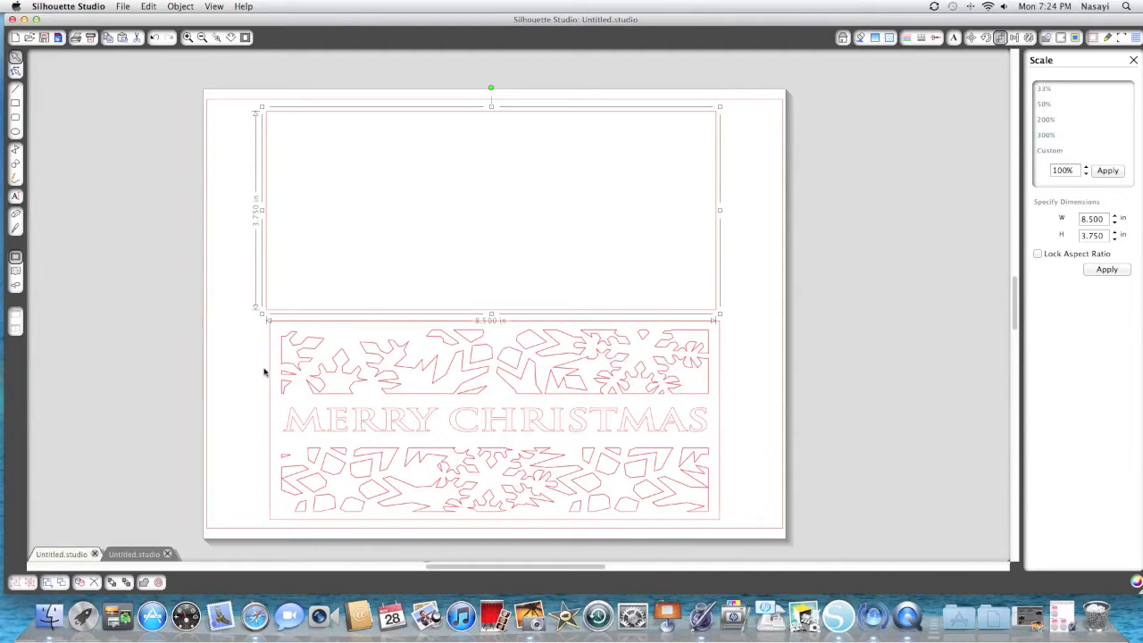
{"action": "mouse_move", "coordinate": [686, 123]}
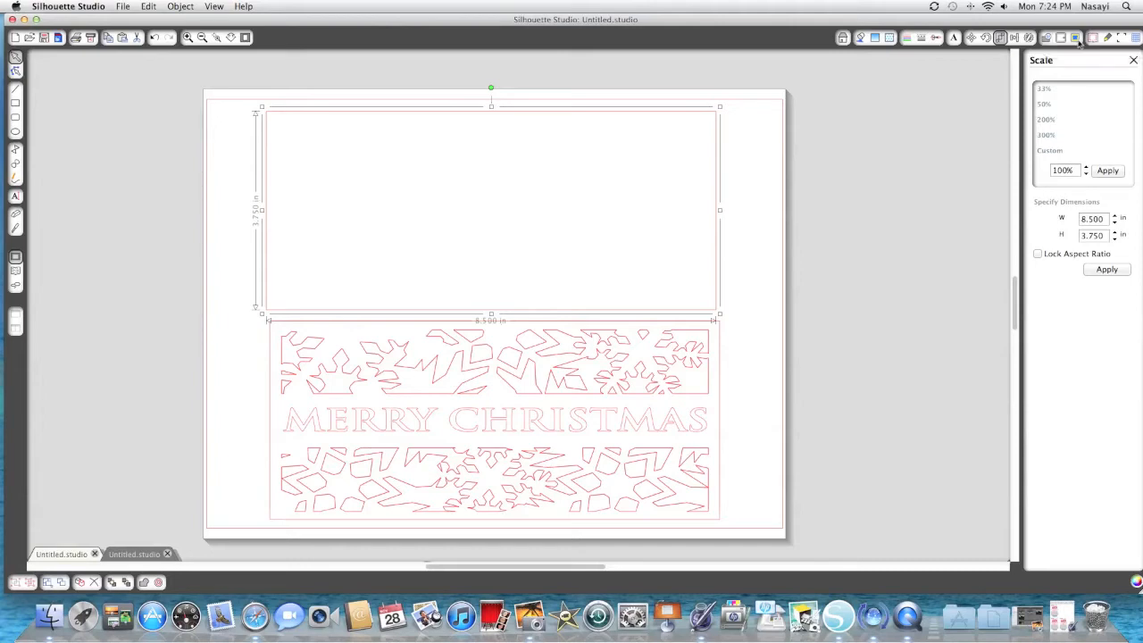
{"action": "mouse_move", "coordinate": [1076, 38]}
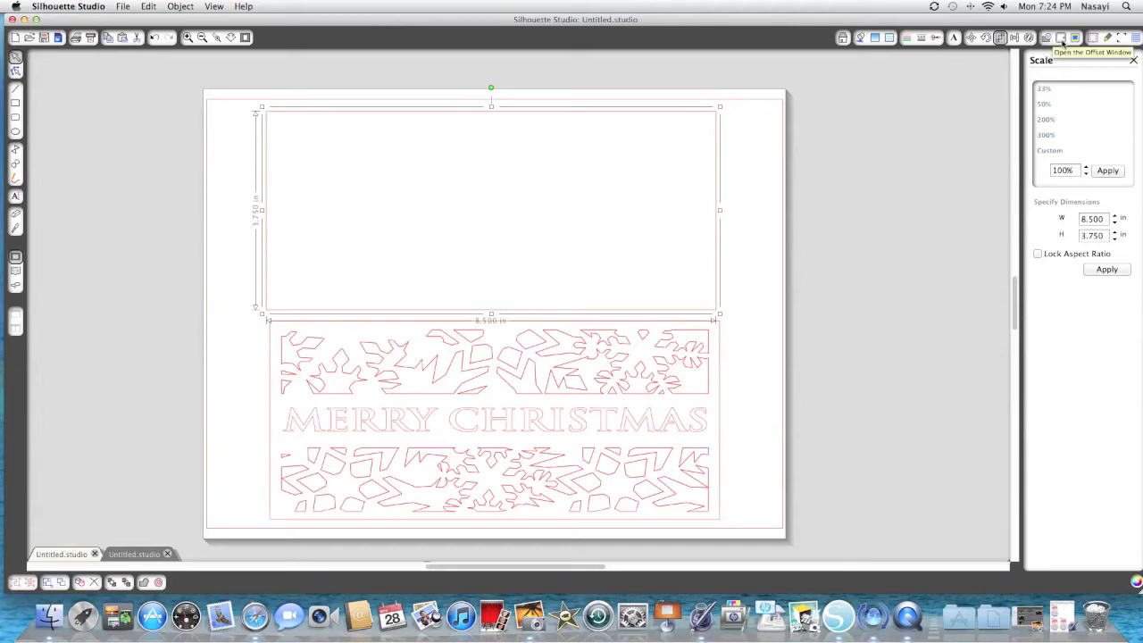
Apply an internal offset to the rectangle (about 8.42 in wide) and lay the snowflake panel over it.
{"action": "left_click", "coordinate": [1059, 38]}
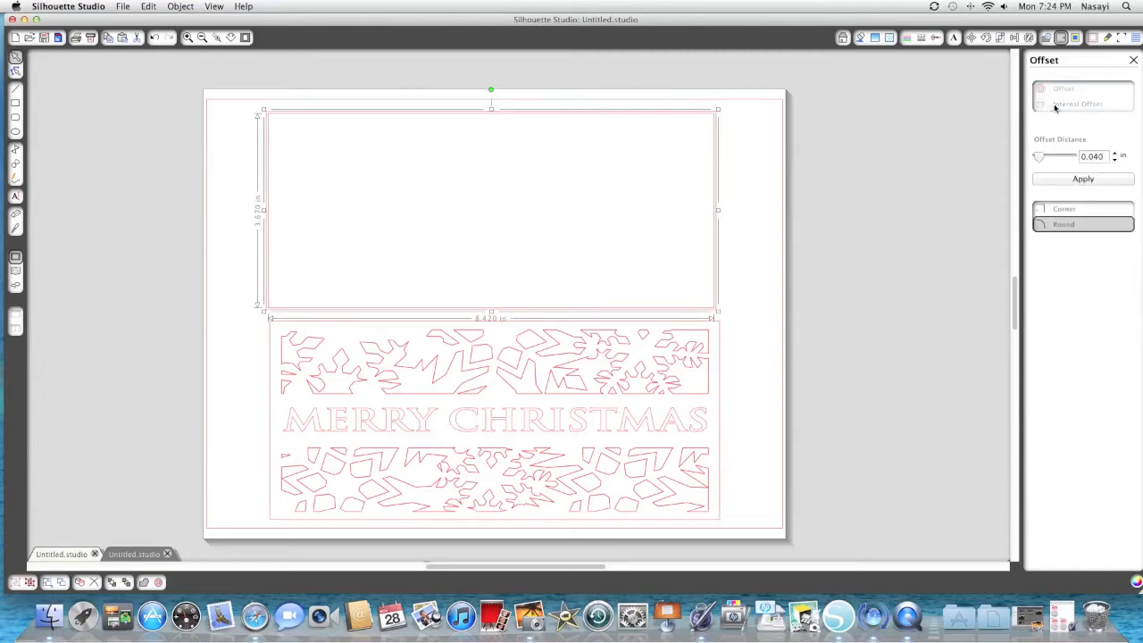
{"action": "mouse_move", "coordinate": [905, 198]}
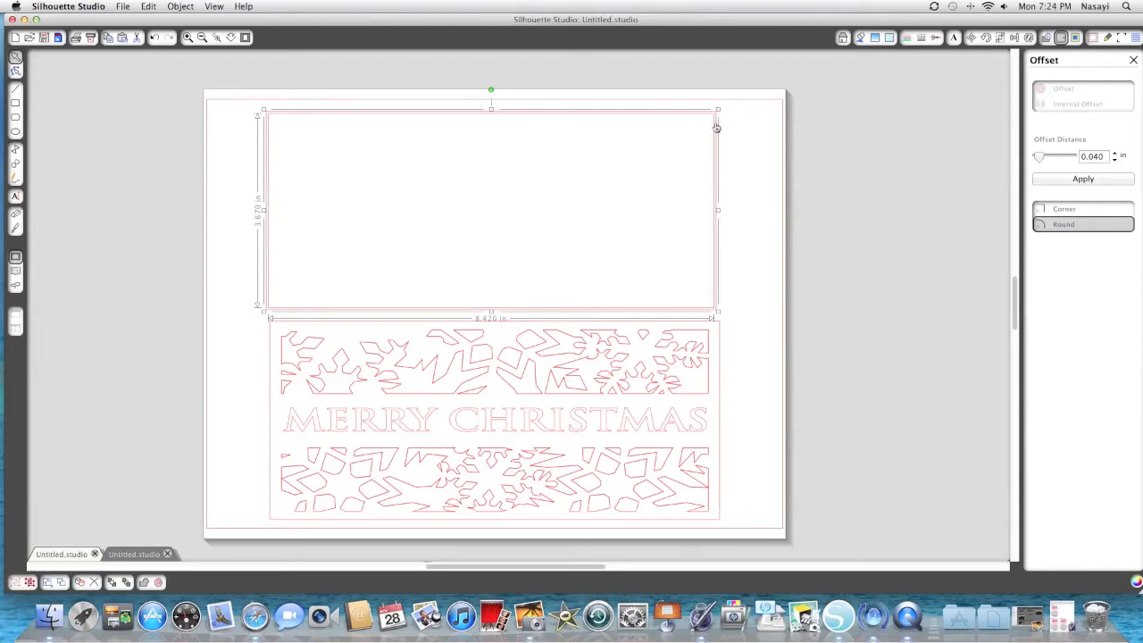
{"action": "mouse_move", "coordinate": [1116, 155]}
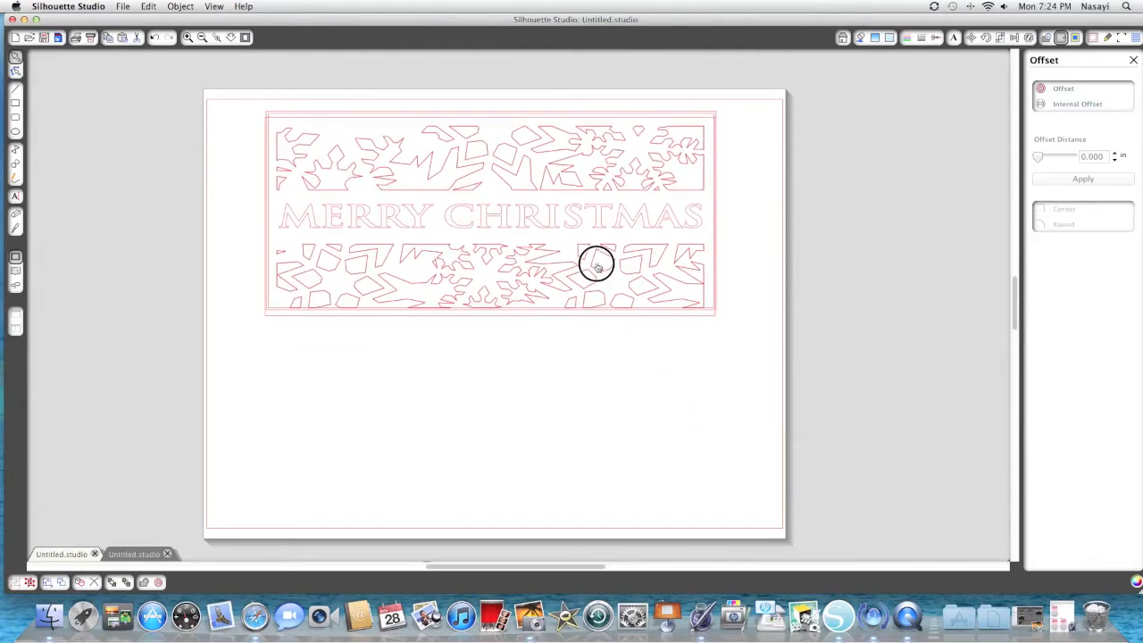
{"action": "left_click", "coordinate": [773, 201]}
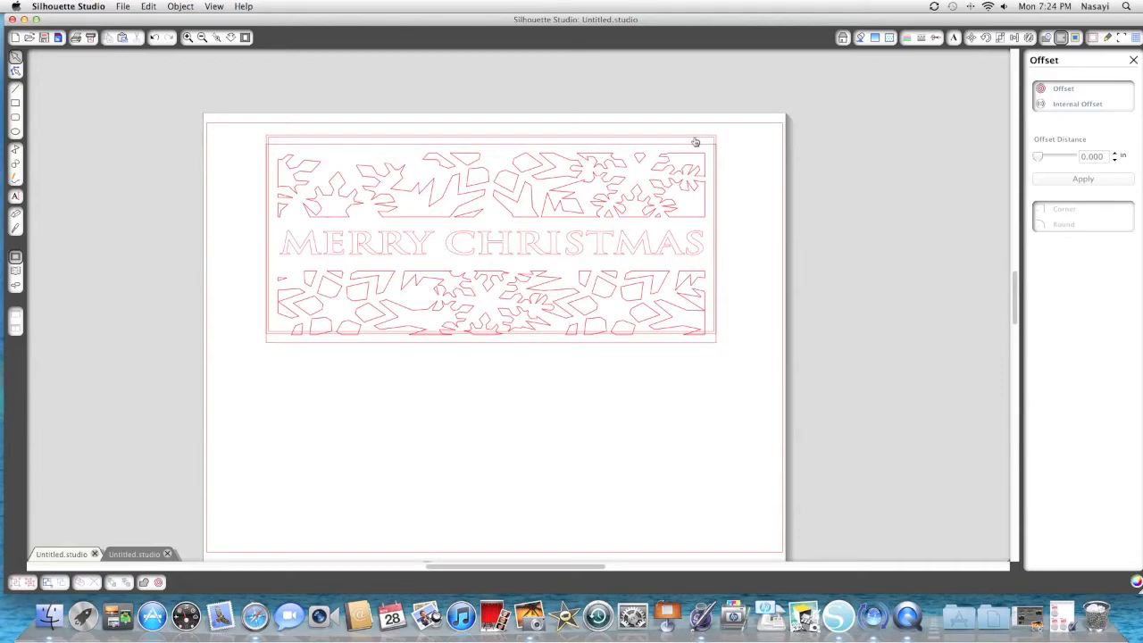
{"action": "left_click", "coordinate": [490, 238]}
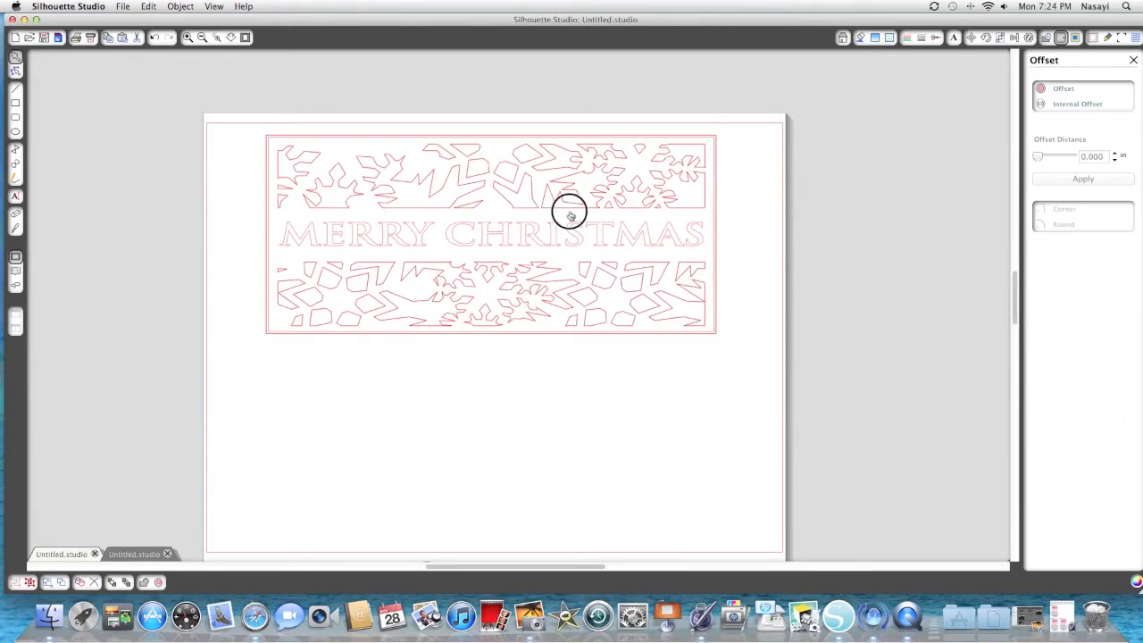
Pull the snowflake panel back out below the inset rectangle and select it for offsetting.
{"action": "left_click_drag", "start_coordinate": [570, 212], "coordinate": [563, 341]}
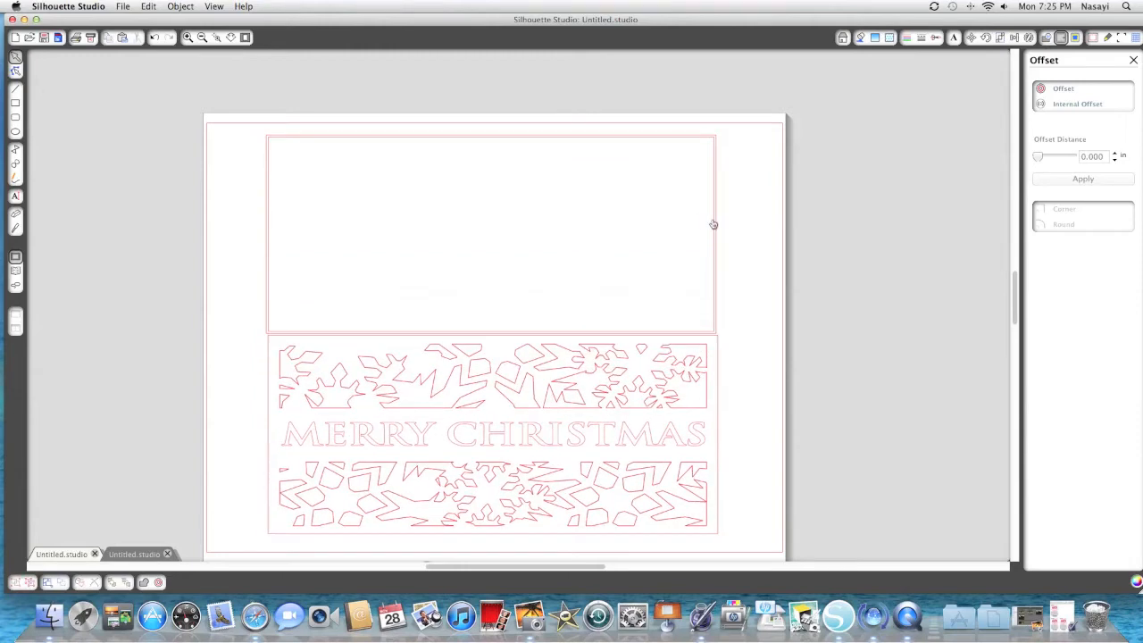
{"action": "left_click", "coordinate": [491, 234]}
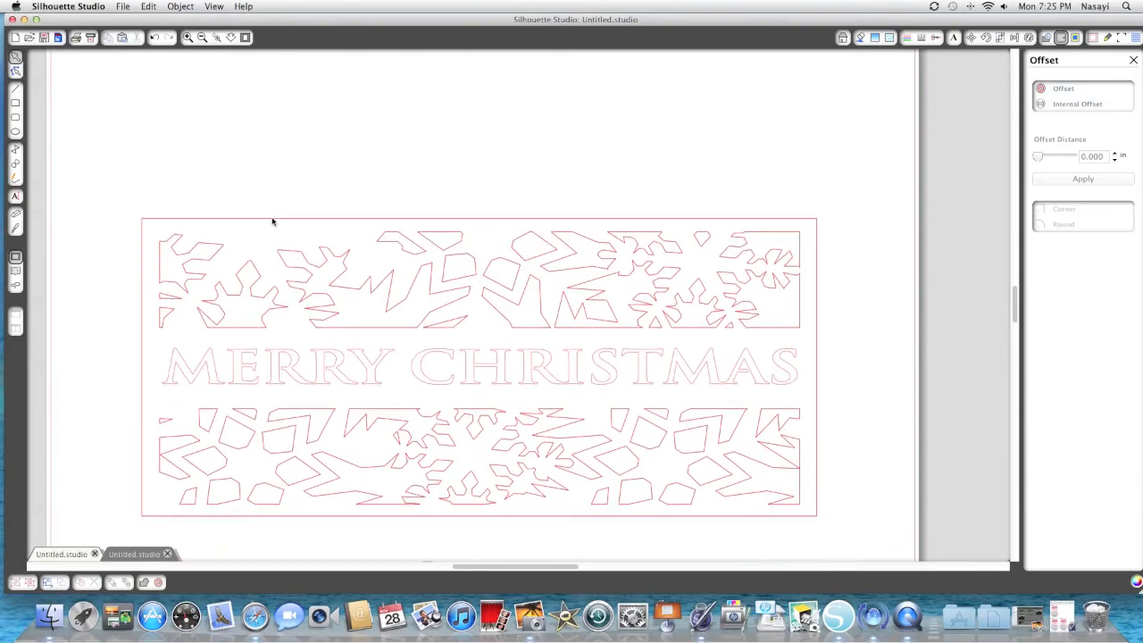
{"action": "mouse_move", "coordinate": [355, 170]}
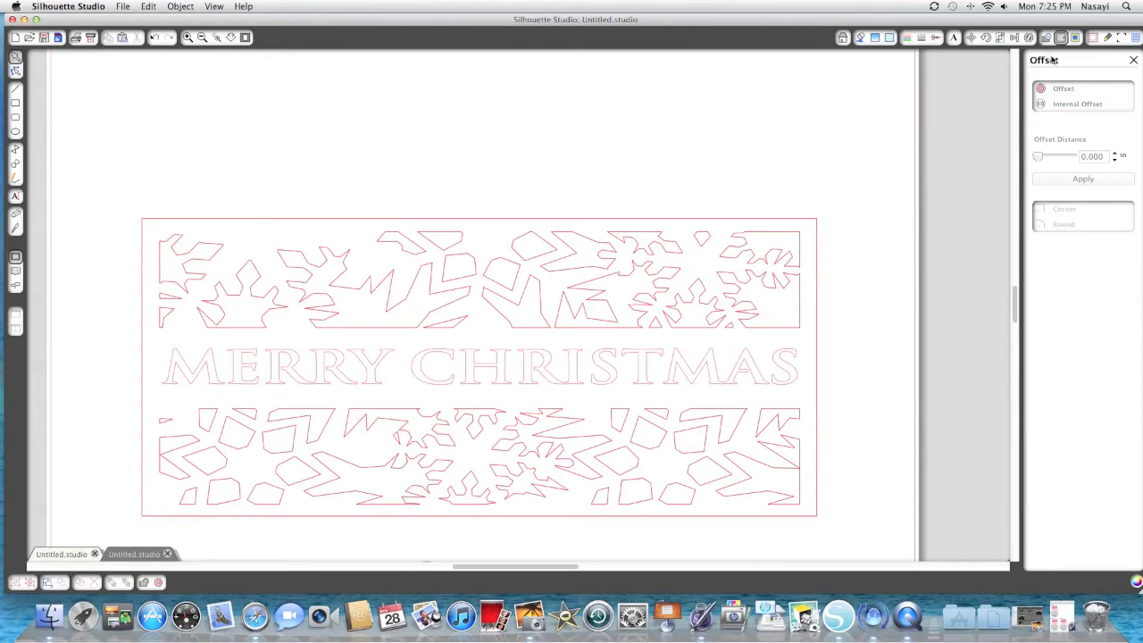
{"action": "mouse_move", "coordinate": [777, 247]}
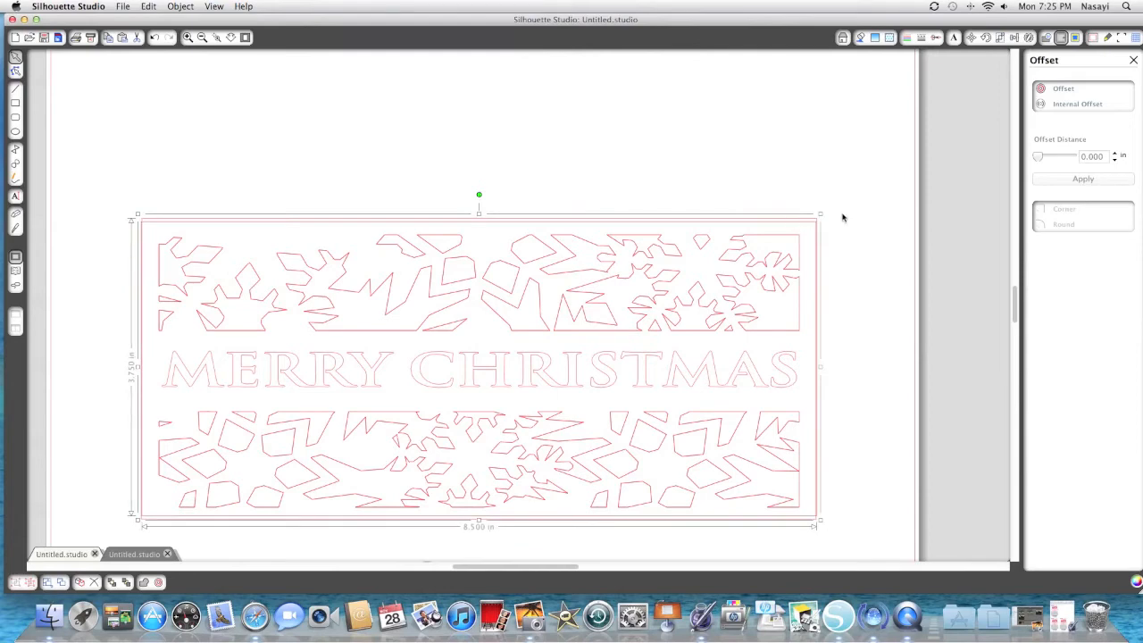
{"action": "mouse_move", "coordinate": [1072, 114]}
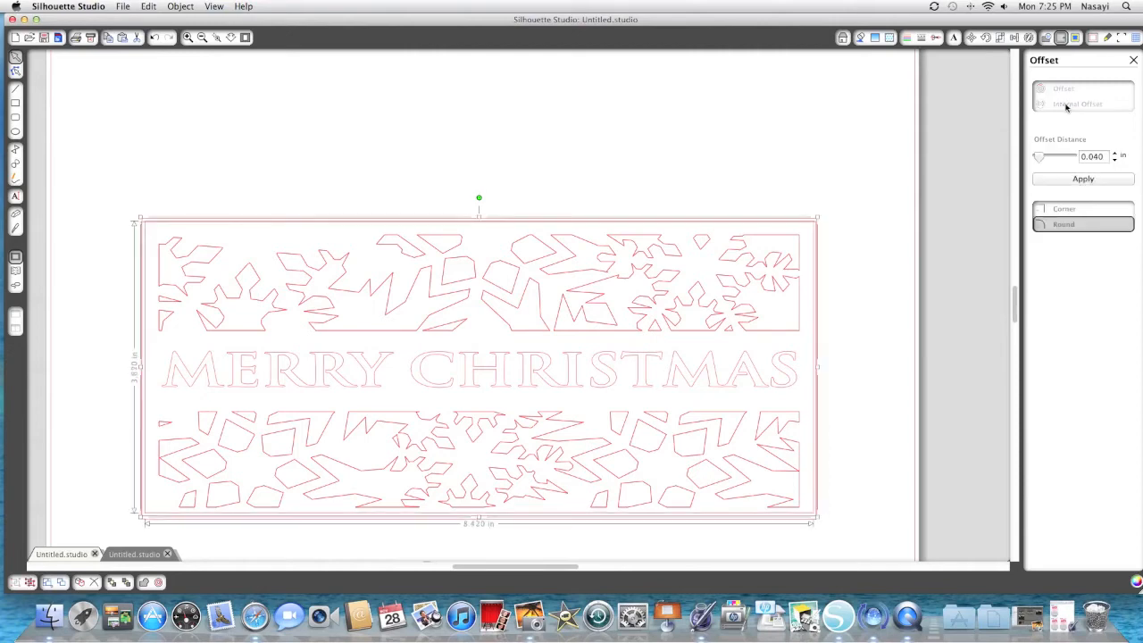
Set an Internal Offset of 0.210 in inside the snowflake panel's edges.
{"action": "left_click", "coordinate": [1114, 154]}
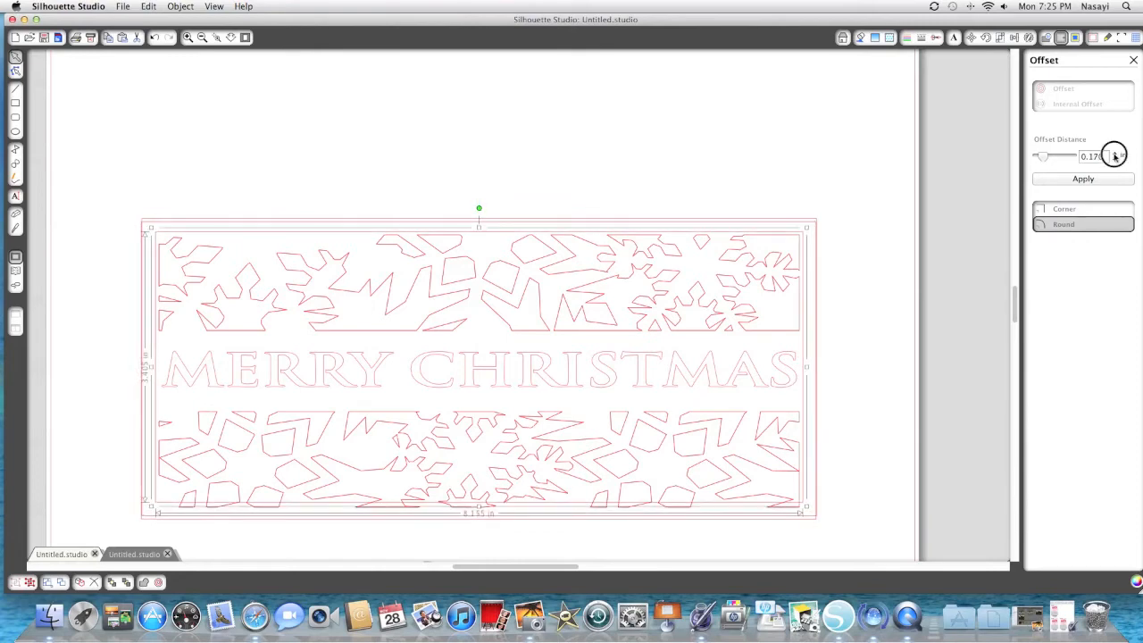
{"action": "left_click", "coordinate": [1116, 154]}
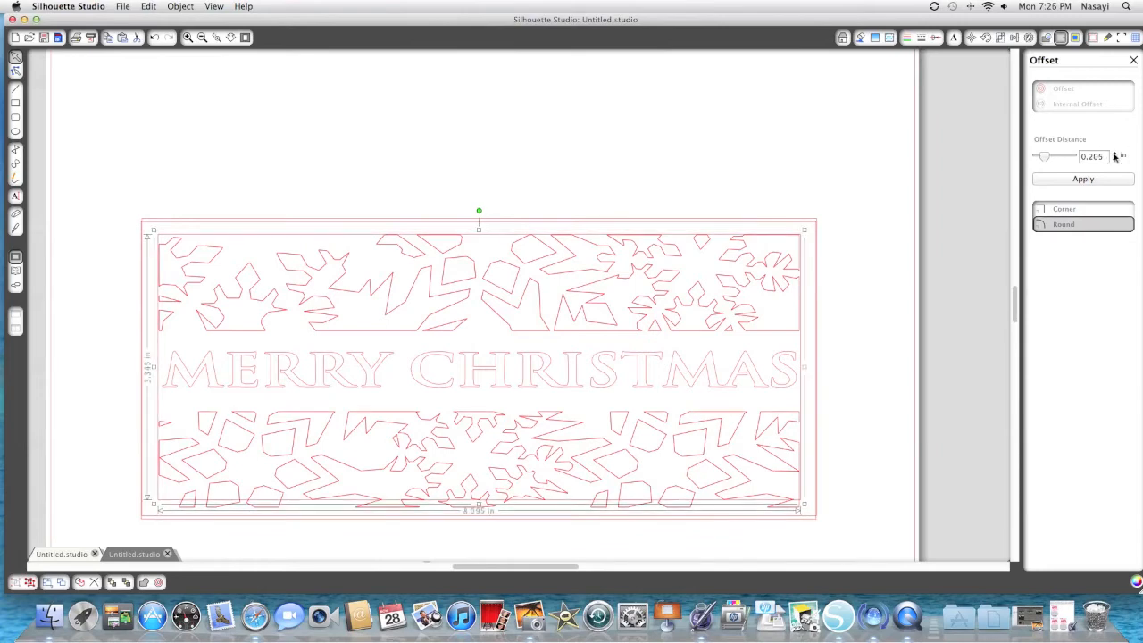
{"action": "left_click", "coordinate": [1114, 154]}
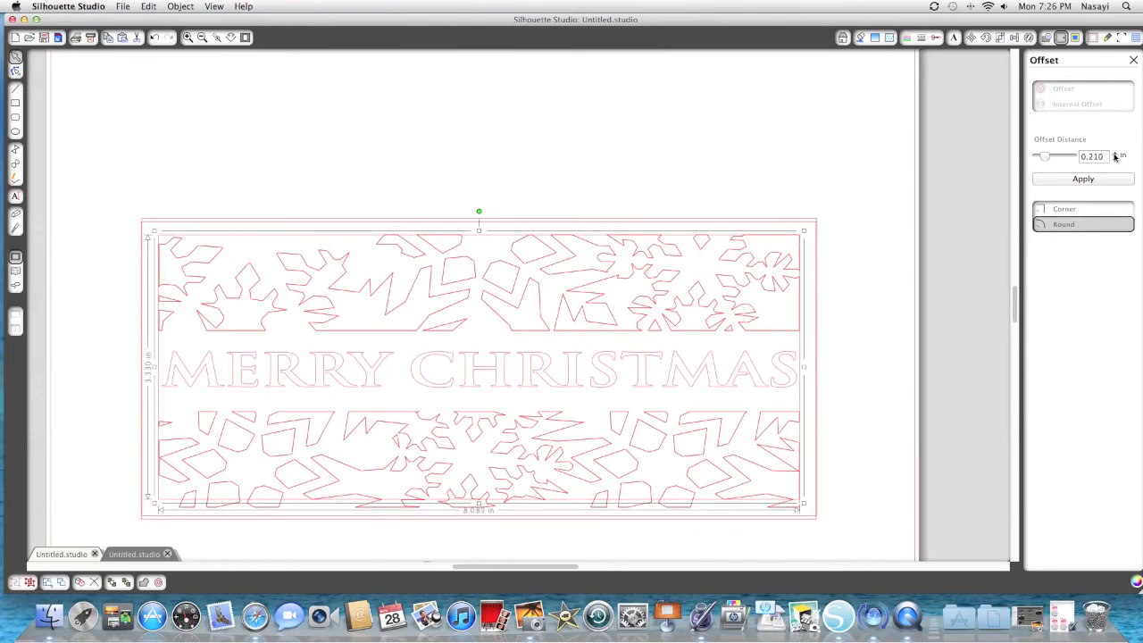
{"action": "mouse_move", "coordinate": [779, 286]}
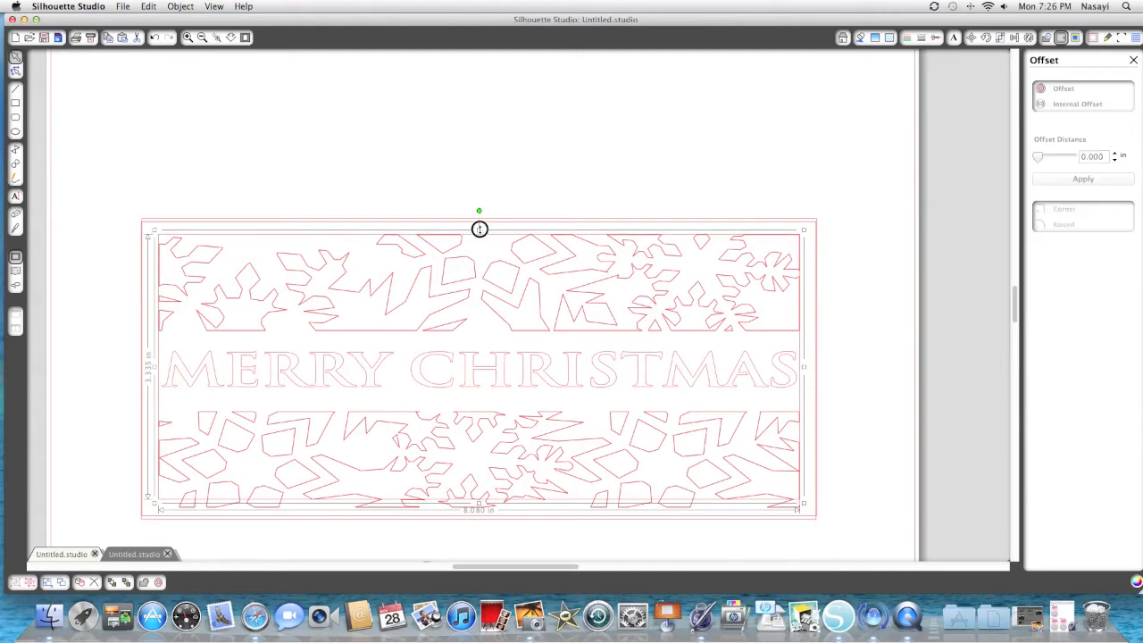
{"action": "mouse_move", "coordinate": [504, 521]}
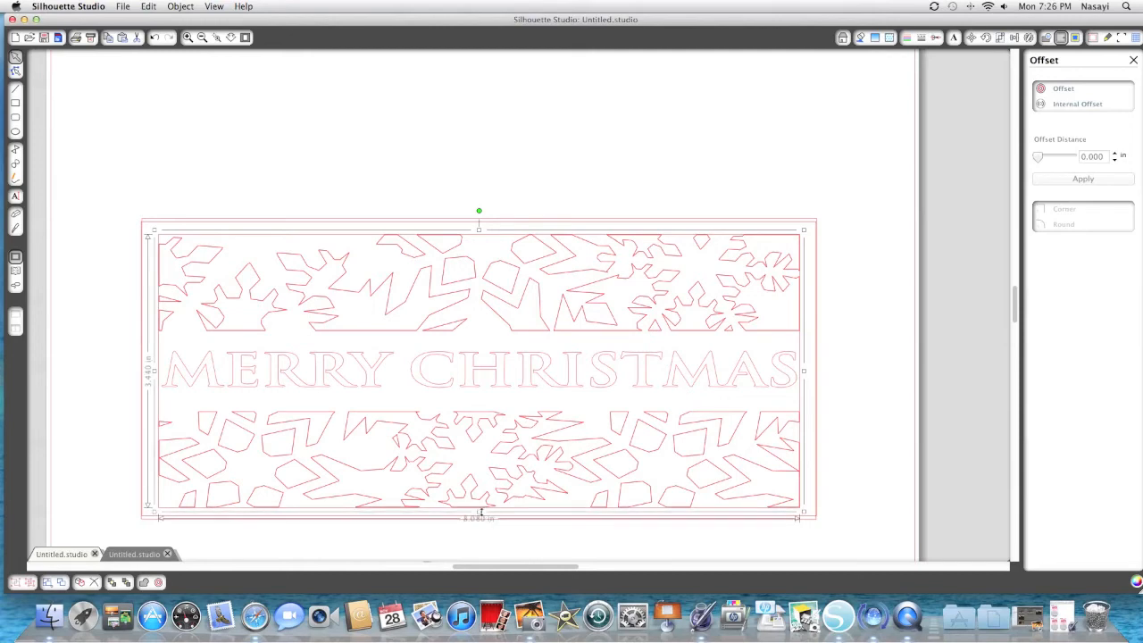
{"action": "mouse_move", "coordinate": [426, 322]}
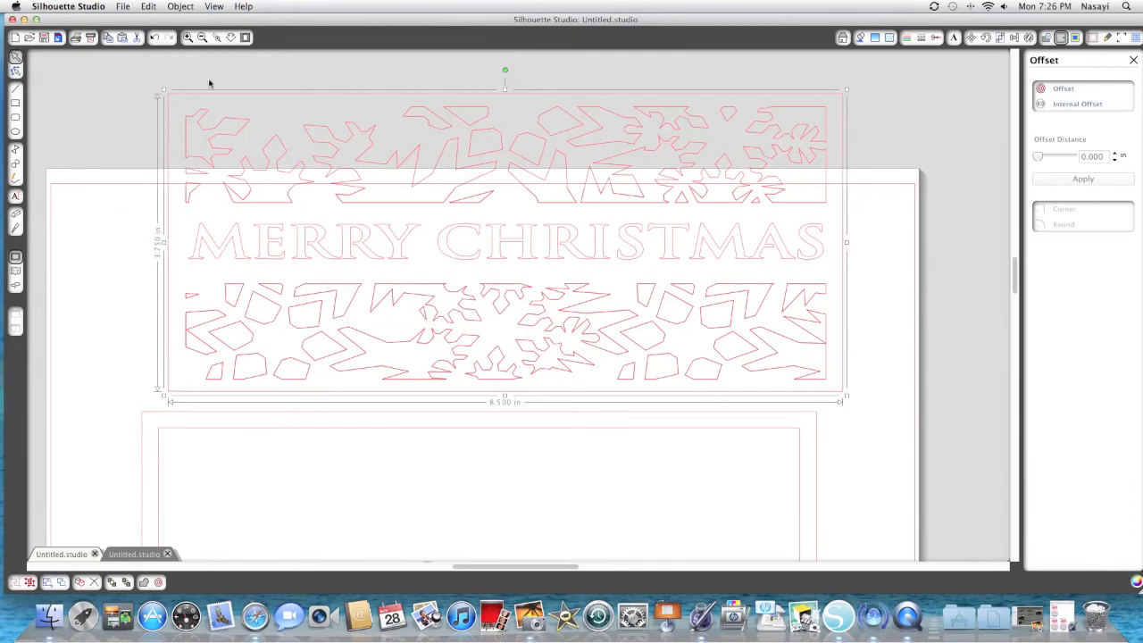
Lift the snowflake Merry Christmas panel up above the page, leaving the nested rectangles behind.
{"action": "left_click", "coordinate": [201, 37]}
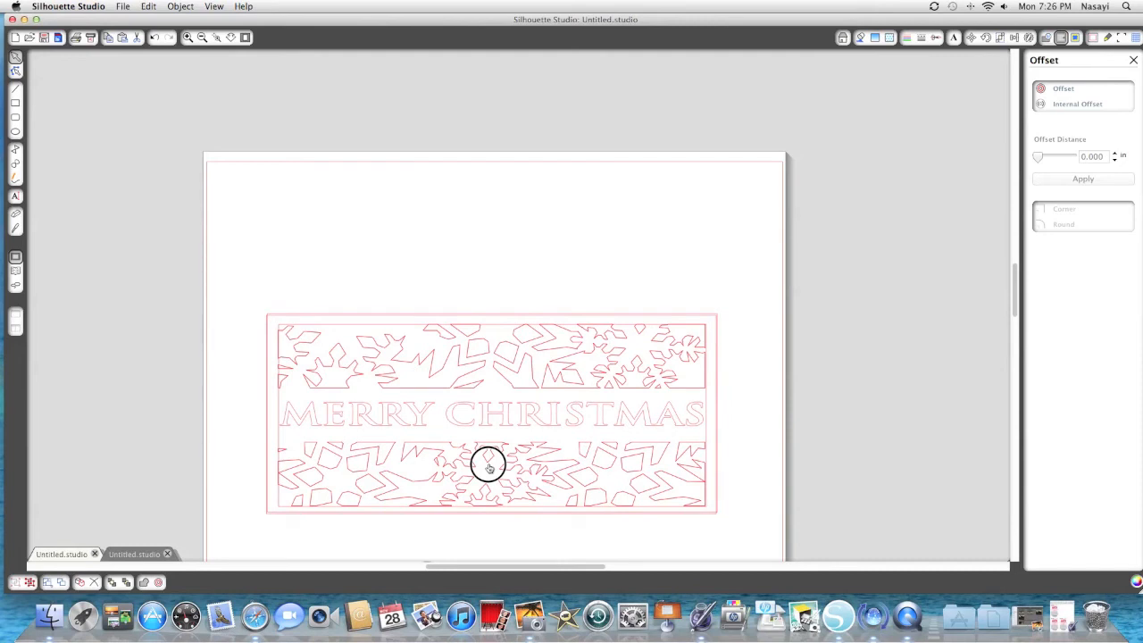
{"action": "left_click_drag", "start_coordinate": [488, 464], "coordinate": [488, 432]}
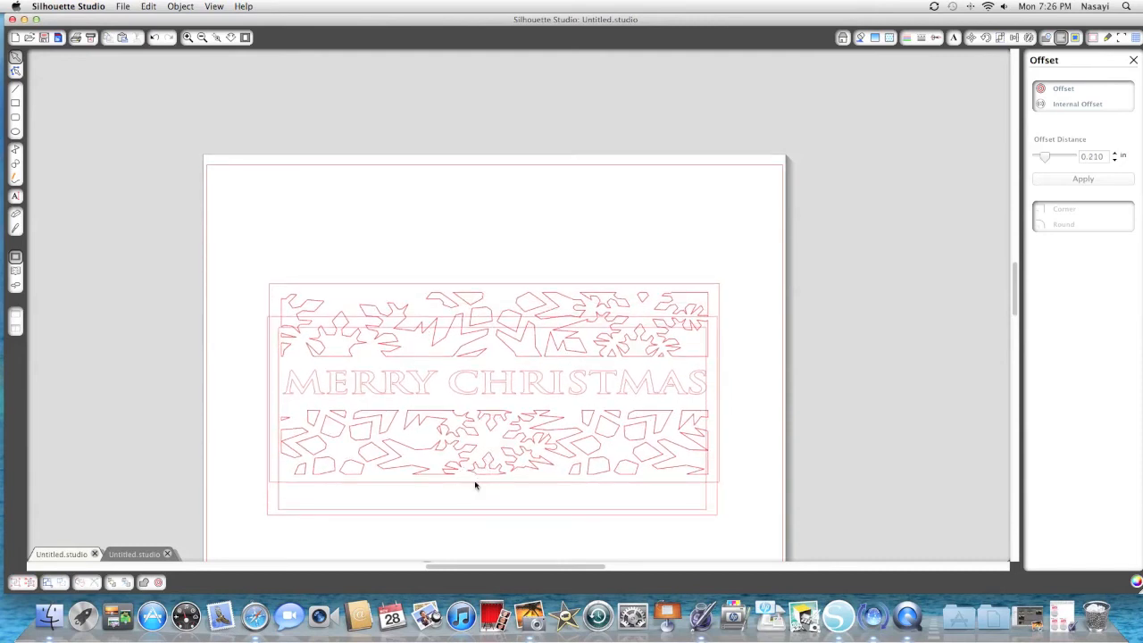
{"action": "left_click", "coordinate": [494, 393]}
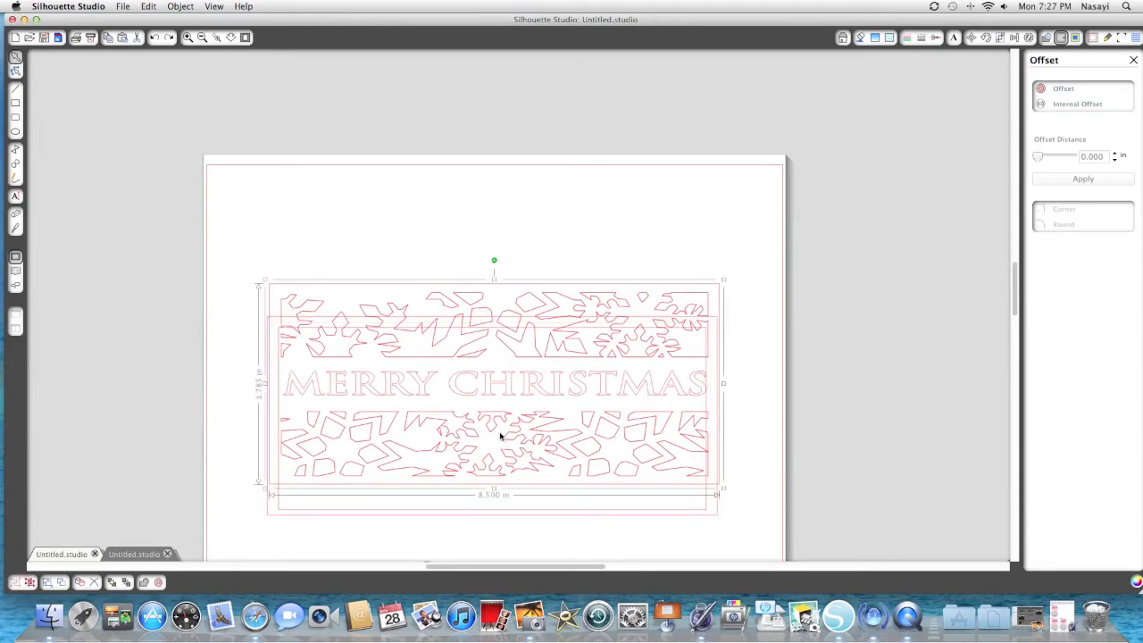
{"action": "left_click_drag", "start_coordinate": [493, 384], "coordinate": [502, 192]}
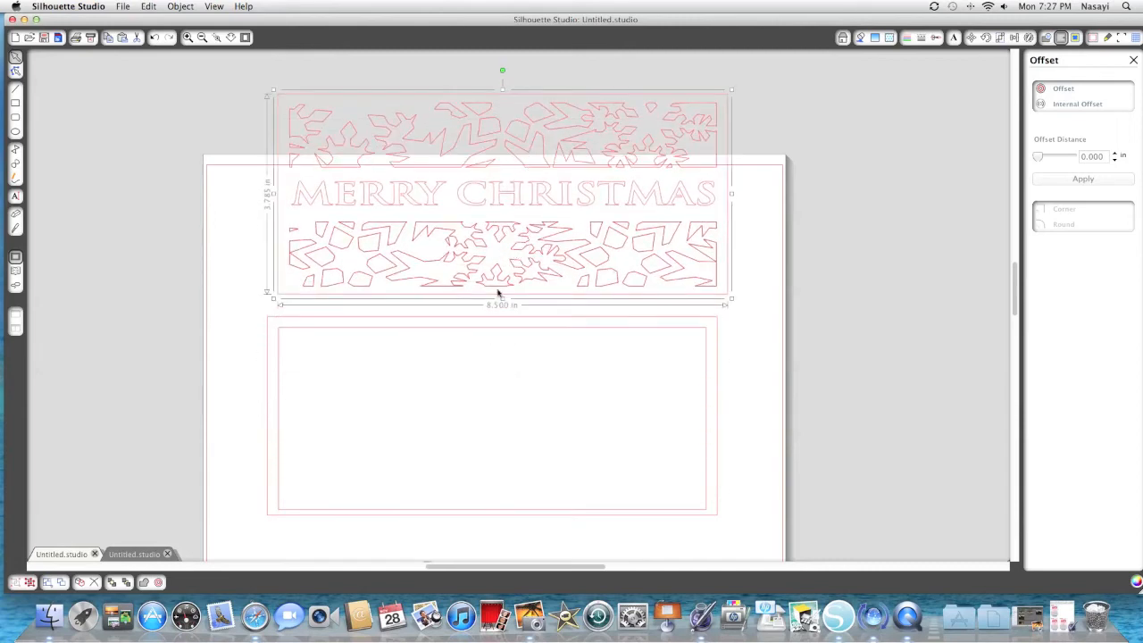
{"action": "mouse_move", "coordinate": [488, 369]}
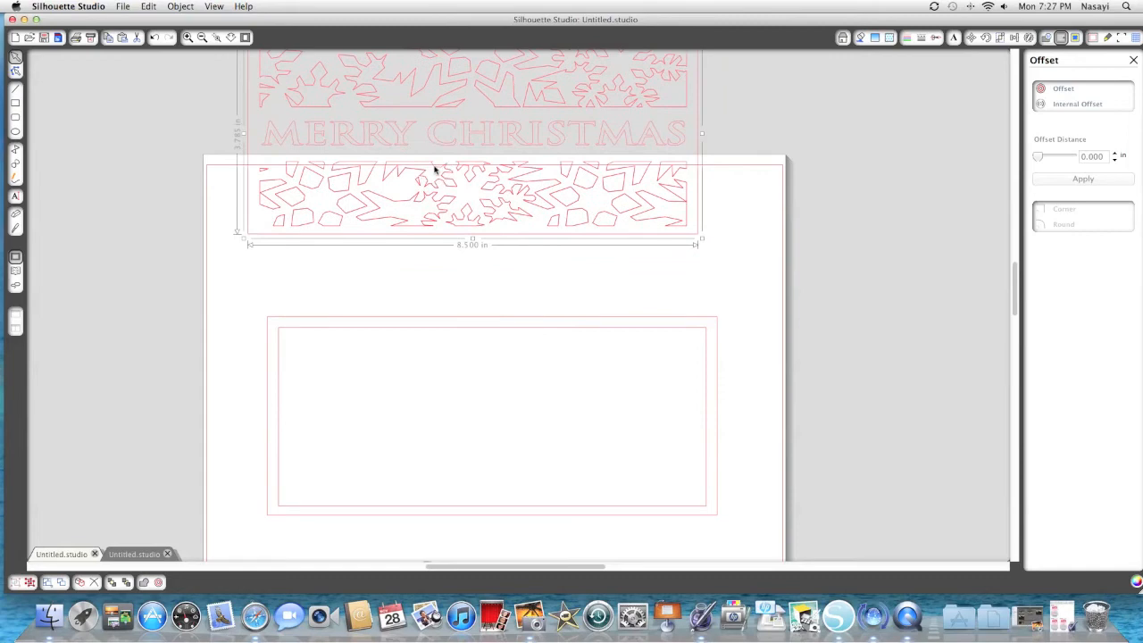
{"action": "mouse_move", "coordinate": [355, 320]}
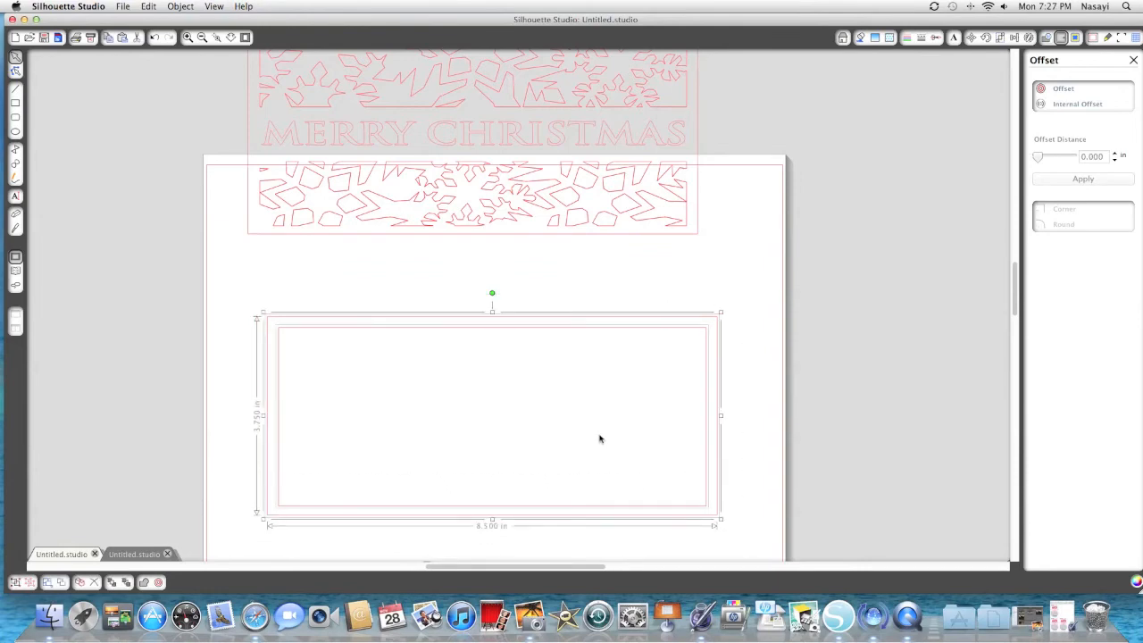
Group the two nested rectangle outlines, cut them and paste them into the second Untitled document.
{"action": "right_click", "coordinate": [599, 438]}
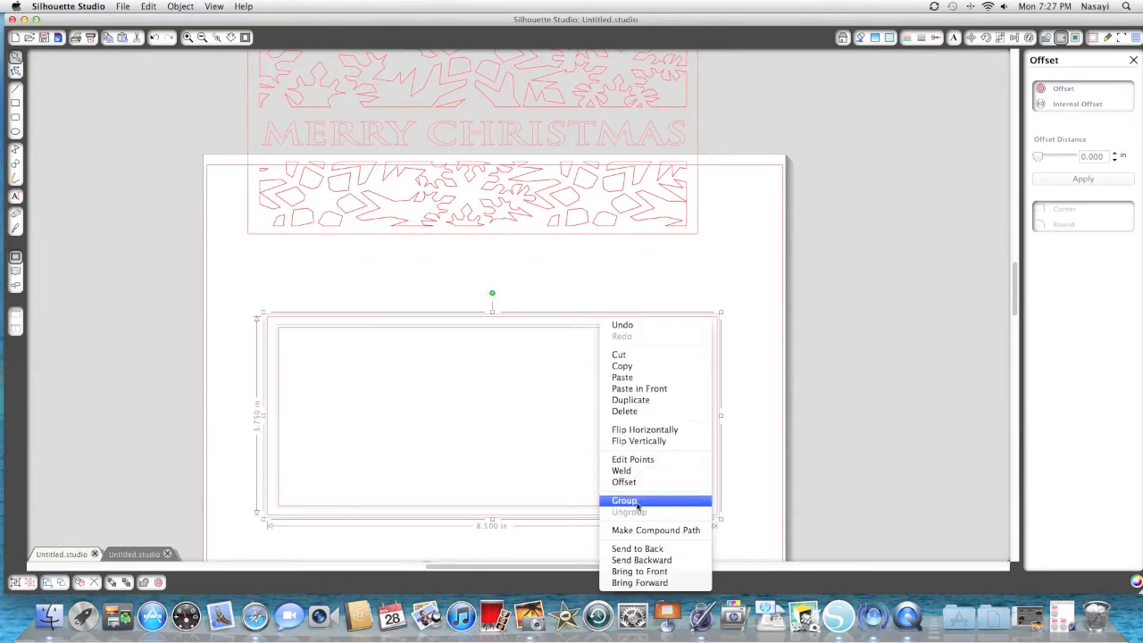
{"action": "left_click", "coordinate": [624, 500]}
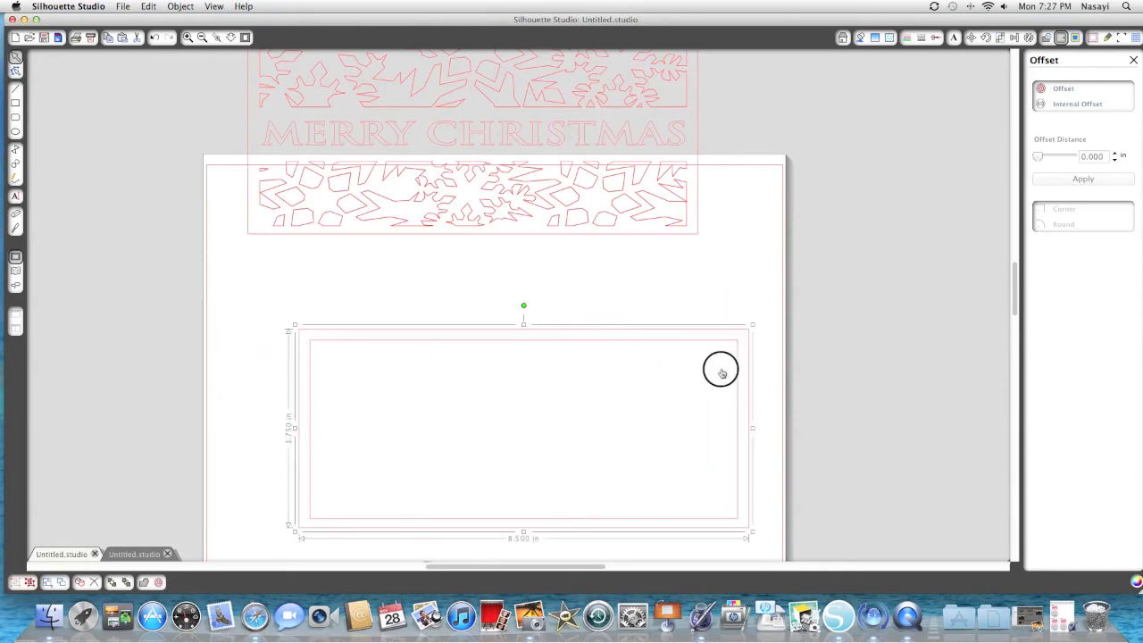
{"action": "left_click_drag", "start_coordinate": [720, 370], "coordinate": [676, 372]}
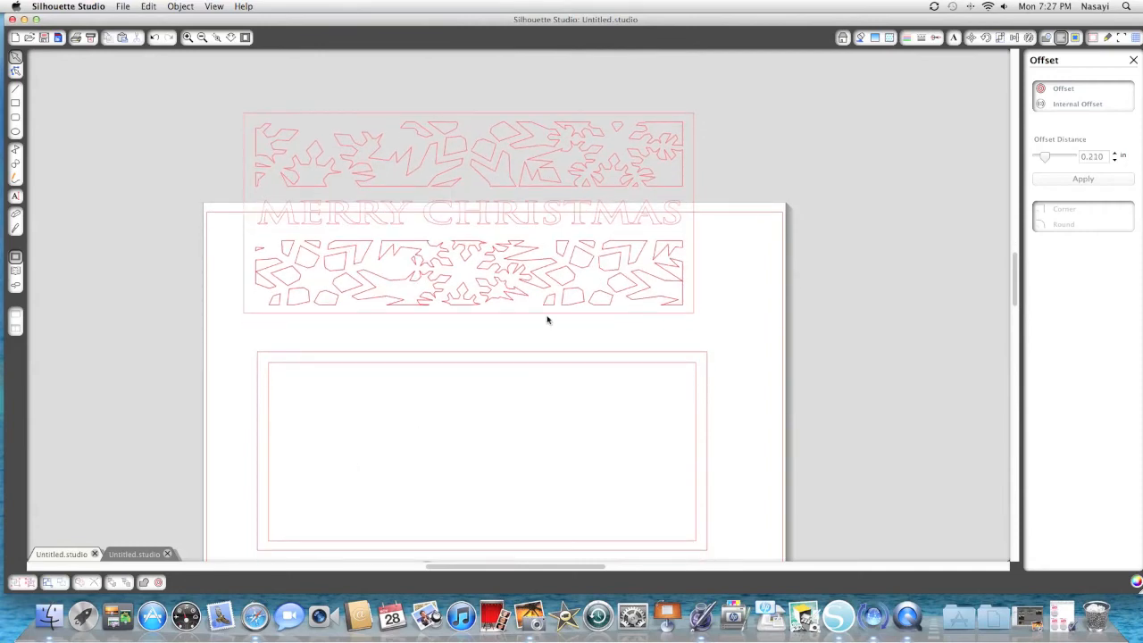
{"action": "right_click", "coordinate": [547, 320]}
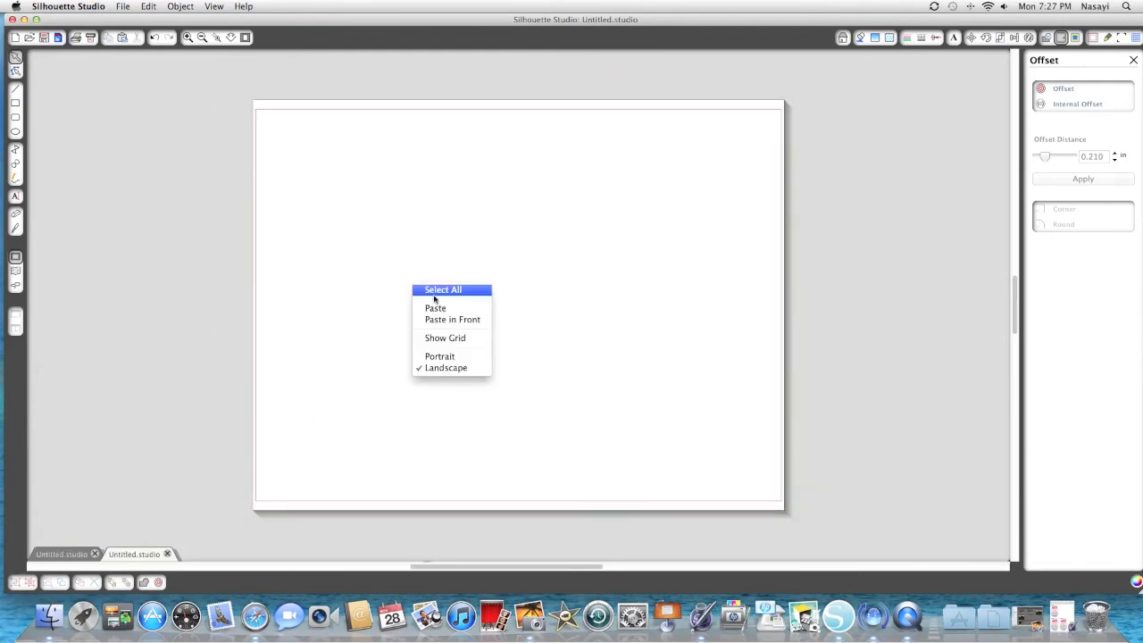
{"action": "left_click", "coordinate": [443, 289]}
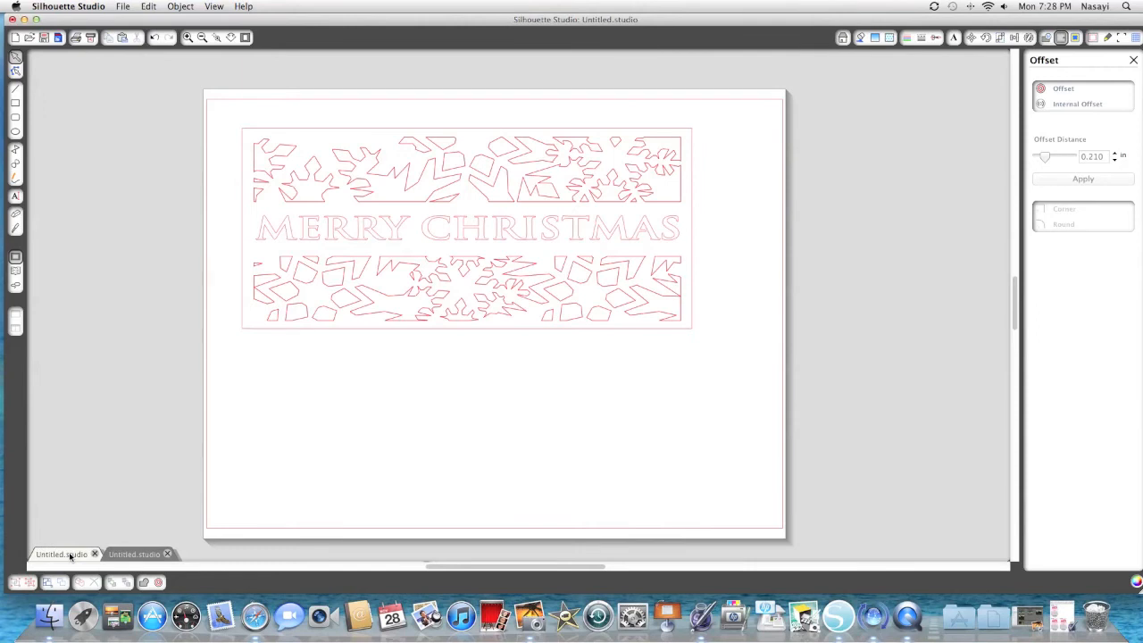
{"action": "mouse_move", "coordinate": [87, 396]}
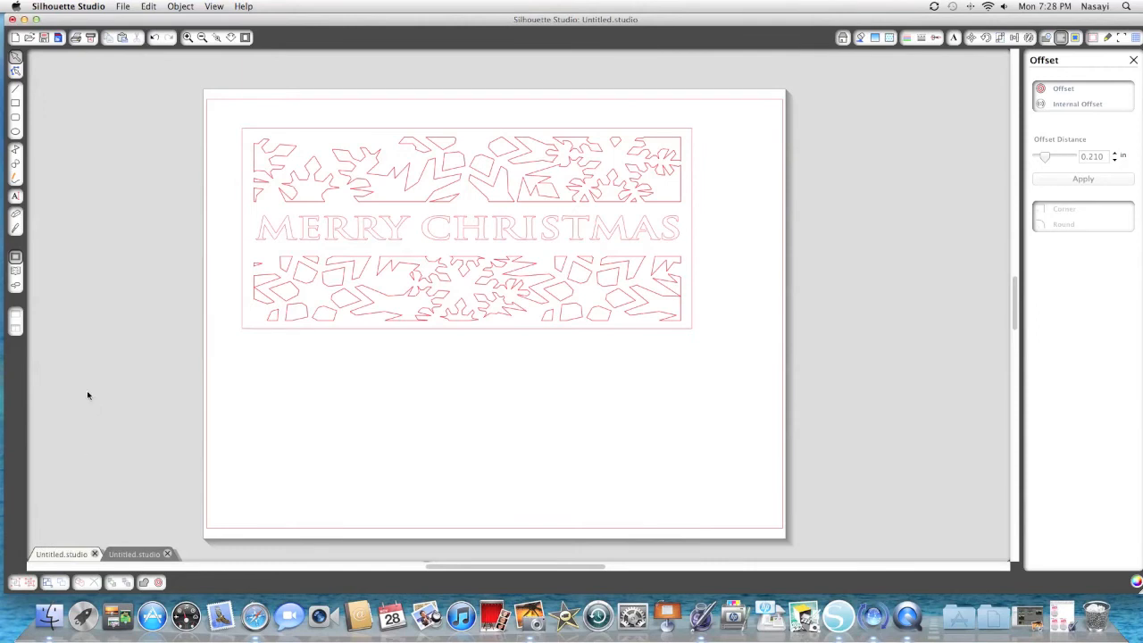
{"action": "mouse_move", "coordinate": [258, 205]}
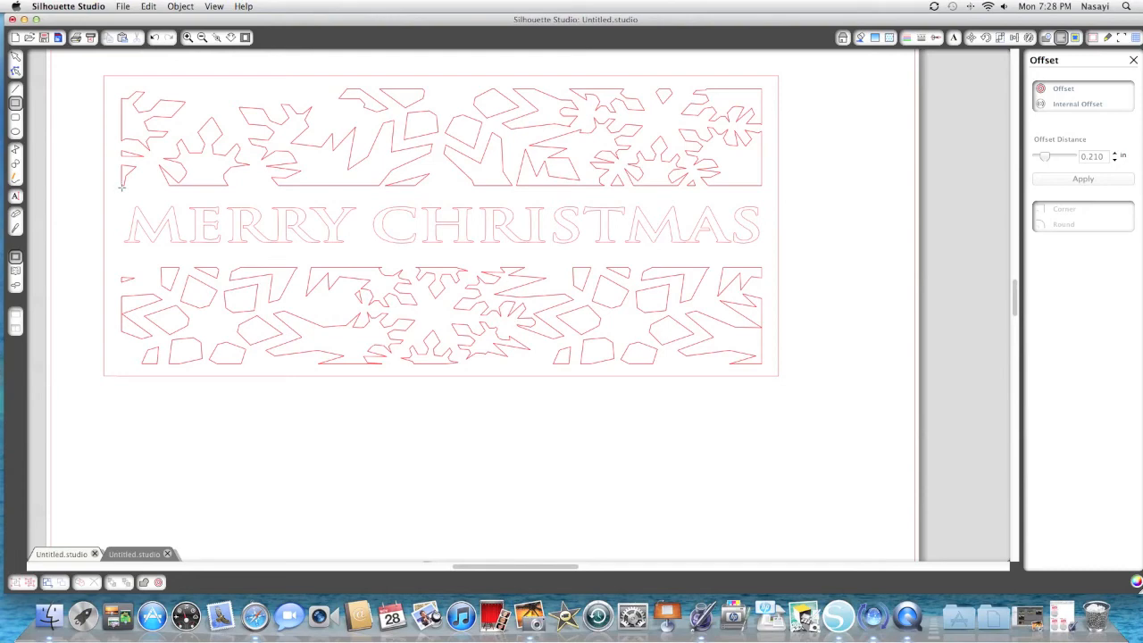
{"action": "mouse_move", "coordinate": [121, 186]}
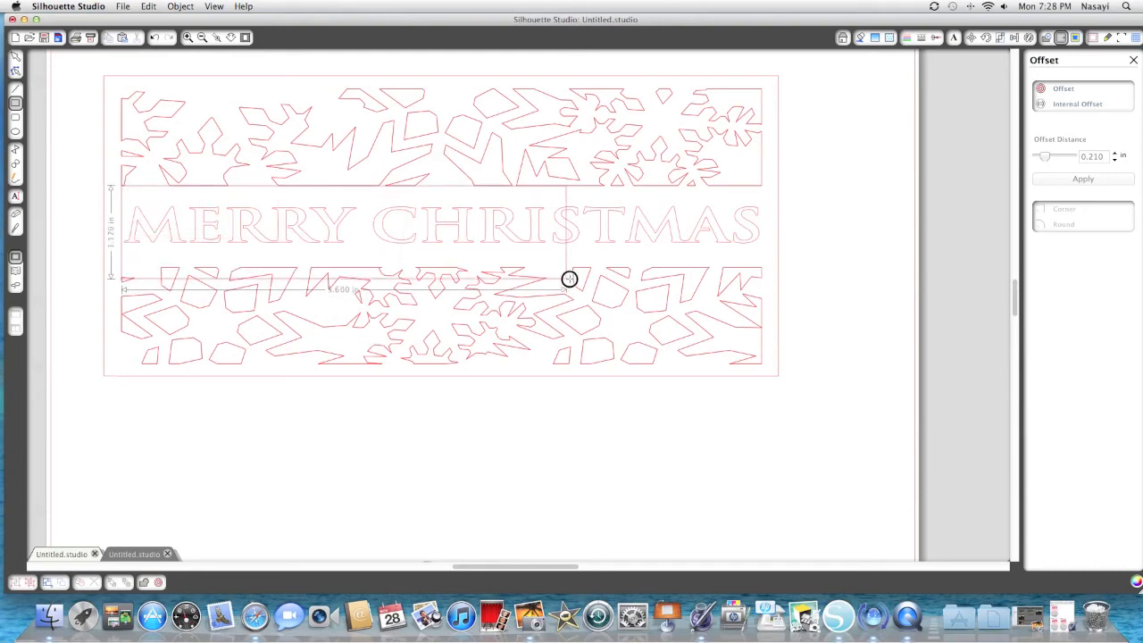
Draw a rectangle spanning the MERRY CHRISTMAS text band between the two snowflake rows.
{"action": "left_click_drag", "start_coordinate": [570, 279], "coordinate": [762, 266]}
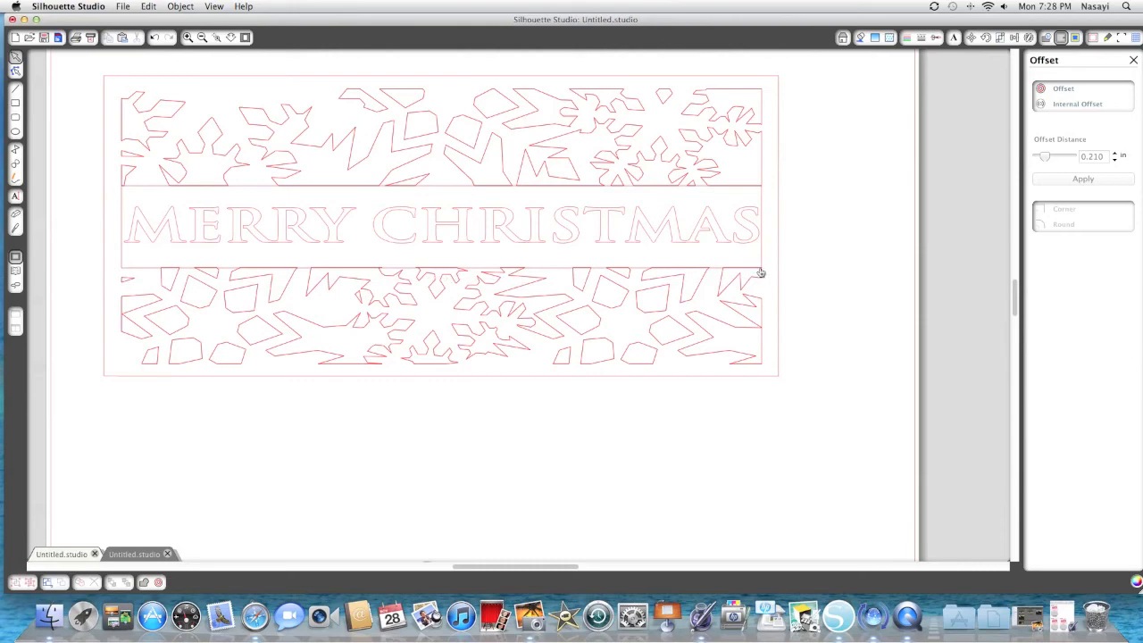
{"action": "mouse_move", "coordinate": [726, 262]}
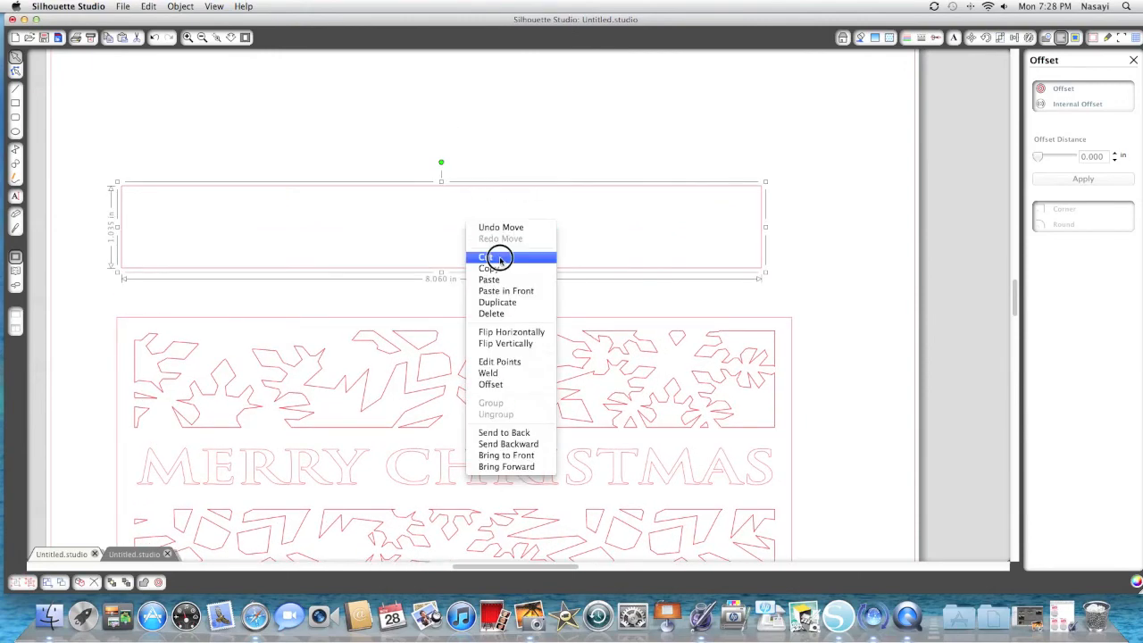
Cut the text-band rectangle from the page so only the snowflake panel remains, viewed zoomed out.
{"action": "left_click", "coordinate": [134, 553]}
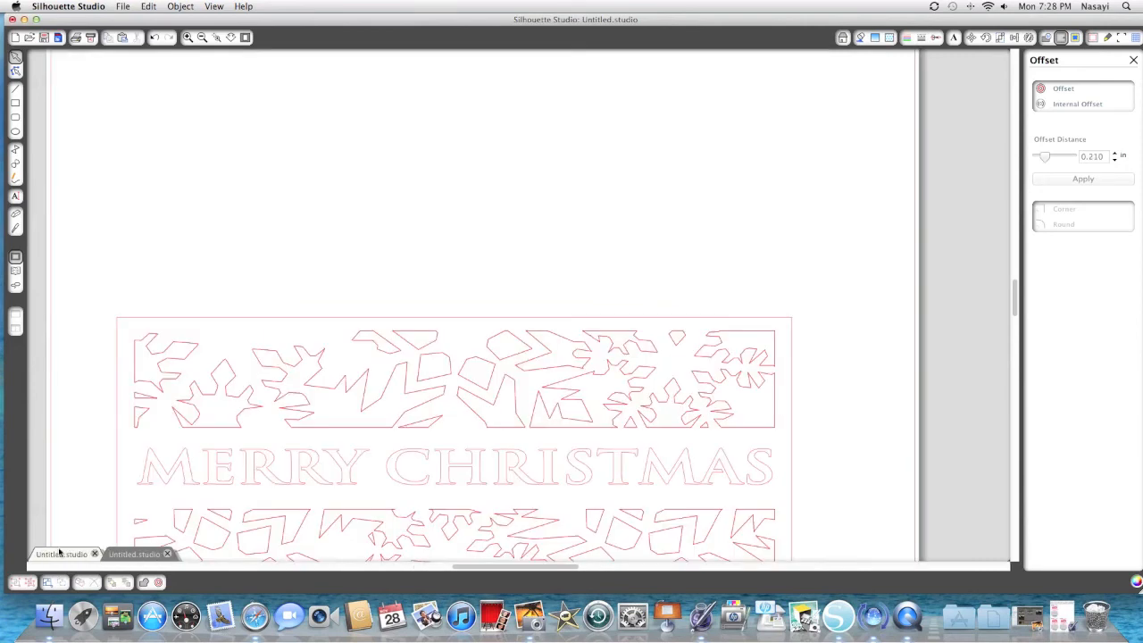
{"action": "left_click", "coordinate": [201, 37]}
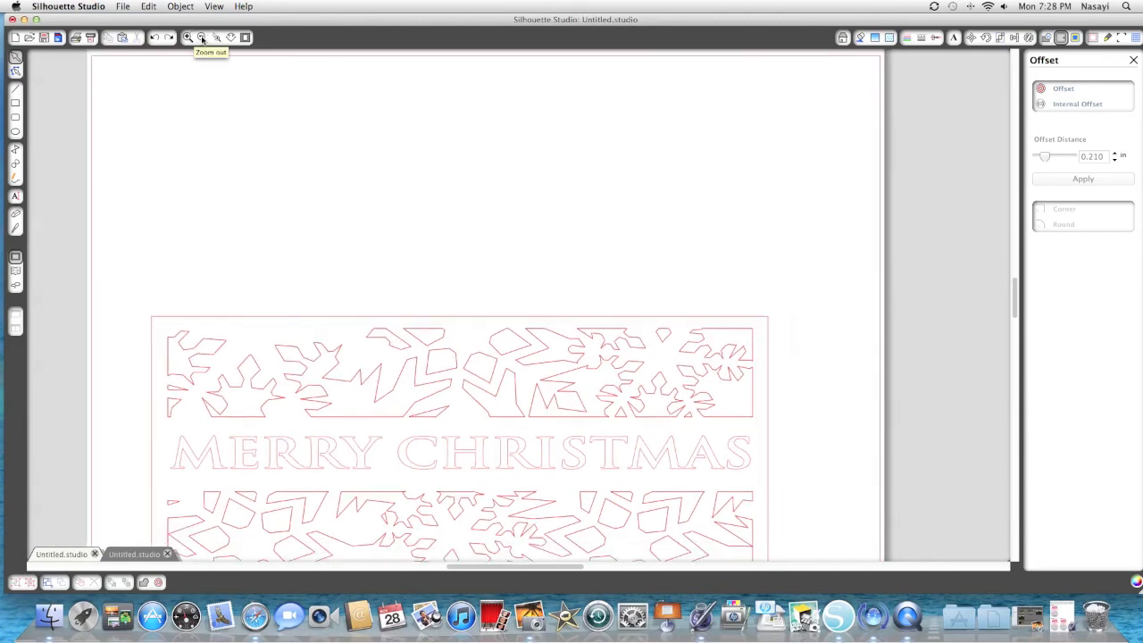
{"action": "left_click", "coordinate": [202, 37]}
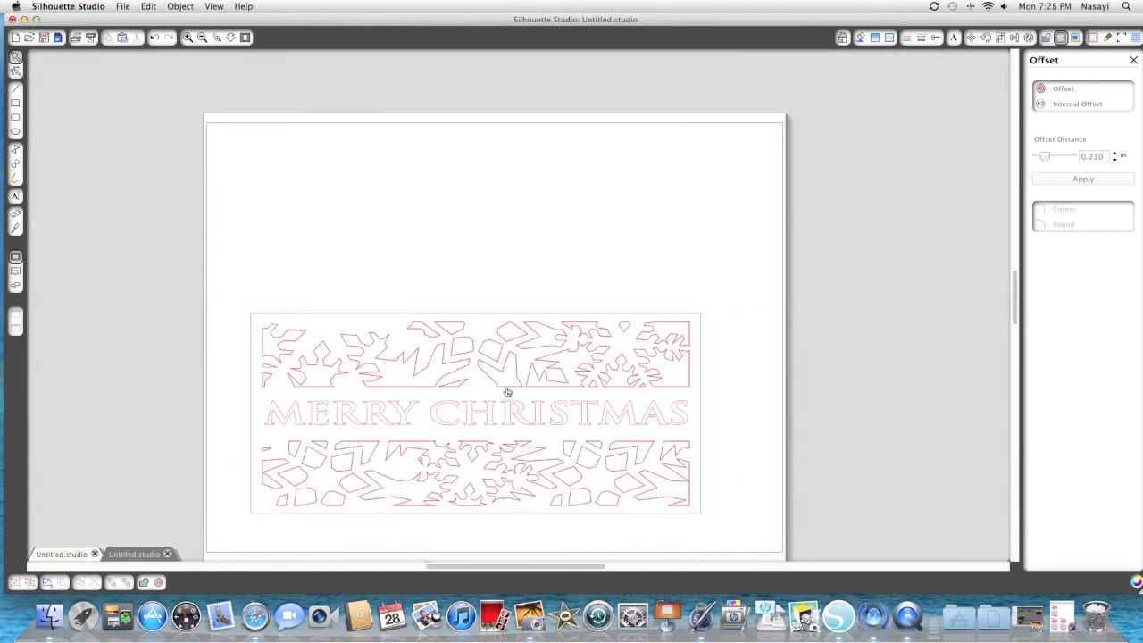